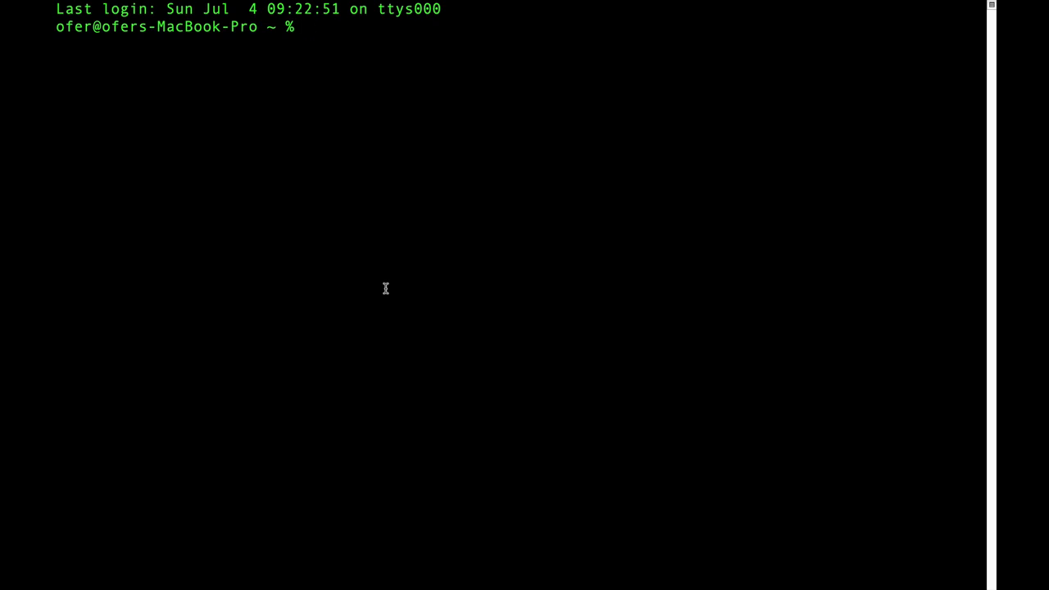
- Run nmap -sP 10.100.102.0/24 to ping-sweep the subnet, reporting 7 hosts up
{"action": "type", "text": "nmap -"}
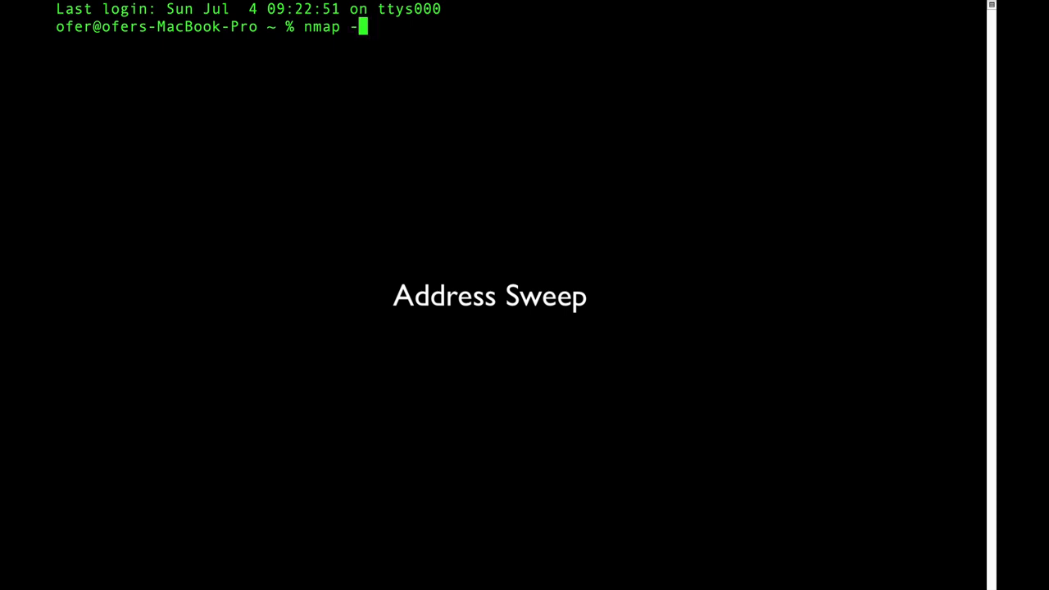
{"action": "type", "text": "sP 10.1"}
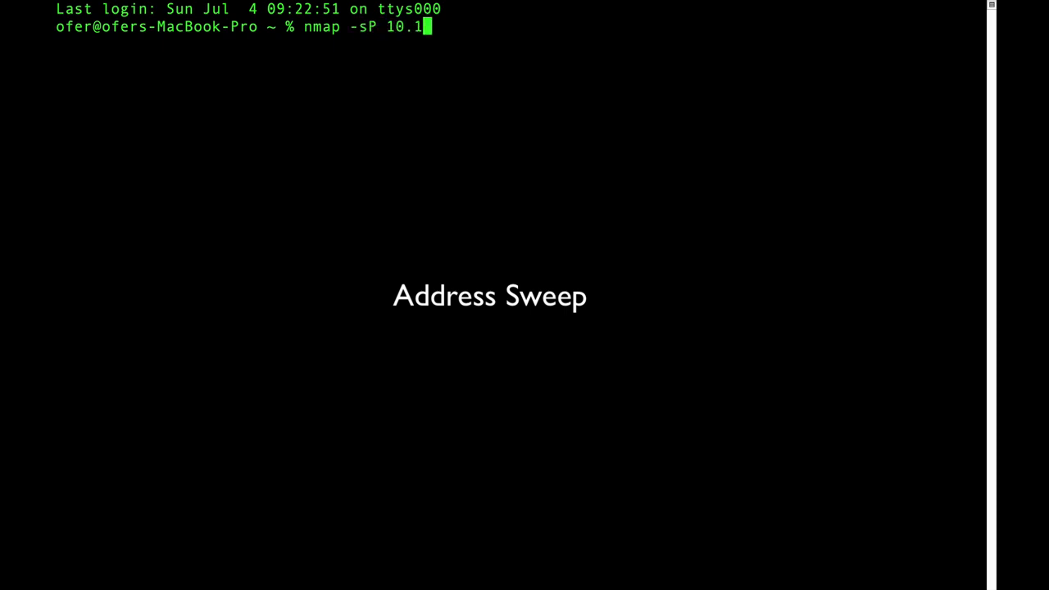
{"action": "type", "text": "00.10"}
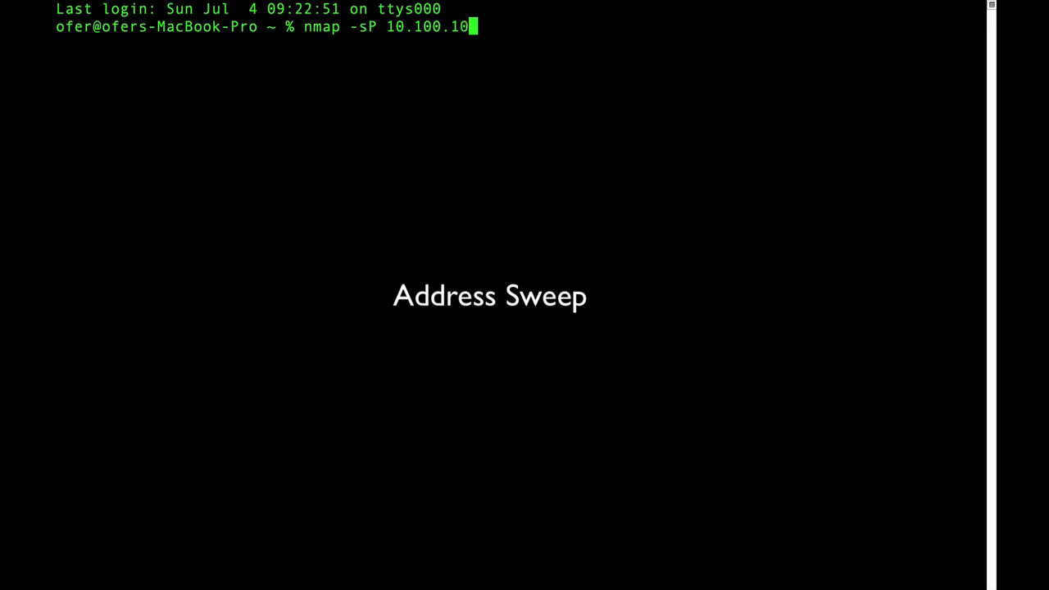
{"action": "type", "text": "2.0"}
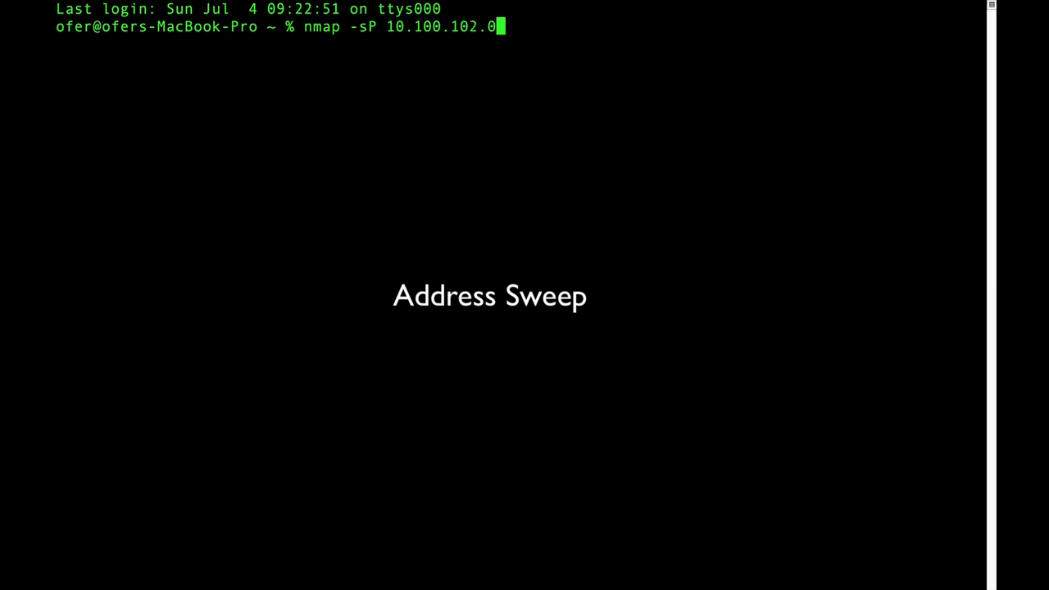
{"action": "key", "text": "Return"}
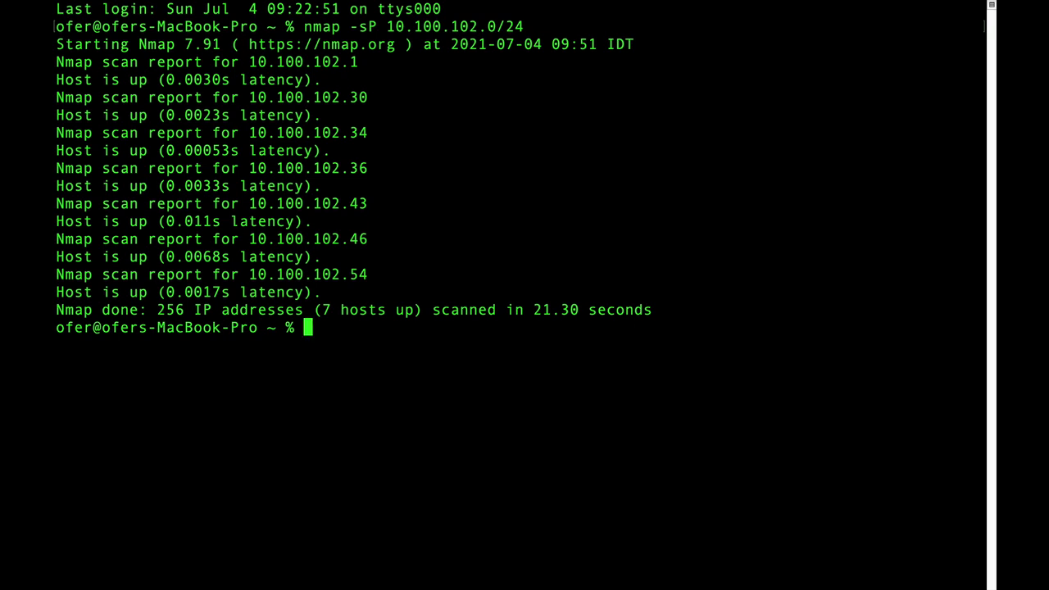
- Run nmap -sF 10.100.102.0/24, which quits because a FIN scan needs root
{"action": "type", "text": "nmap"}
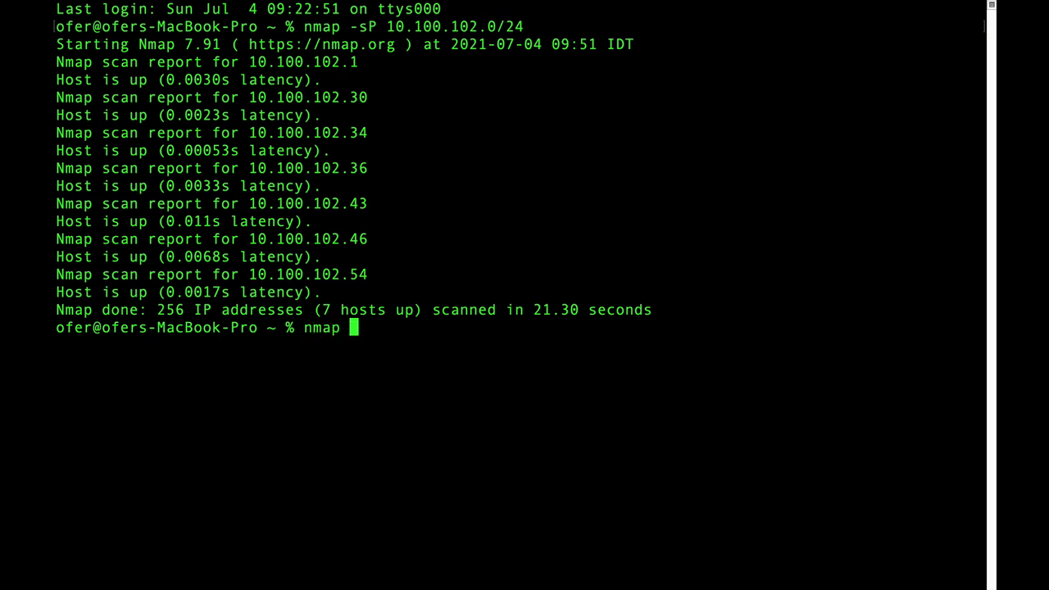
{"action": "type", "text": "-s"}
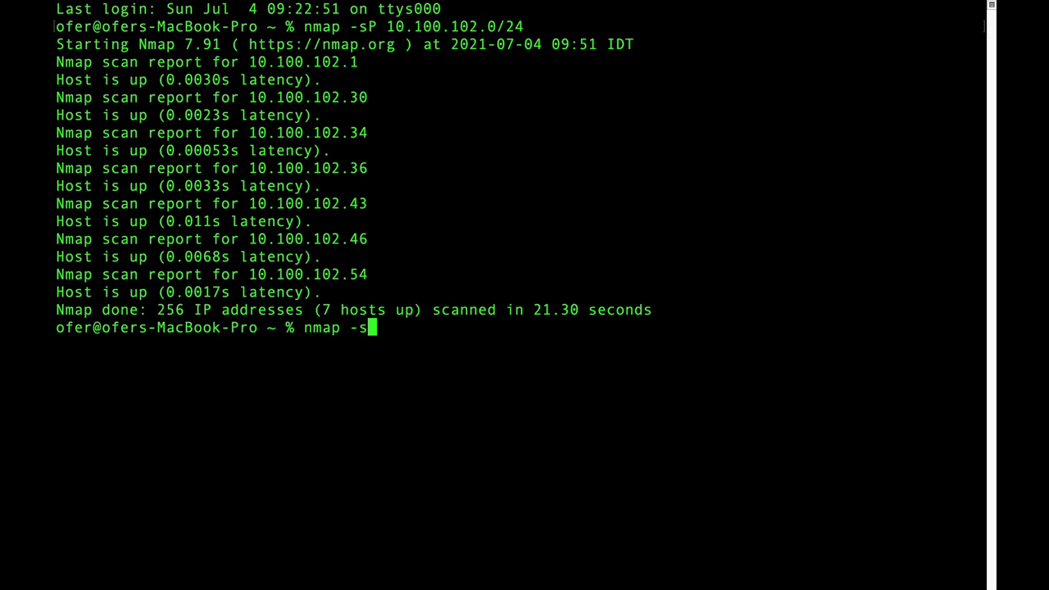
{"action": "type", "text": "F"}
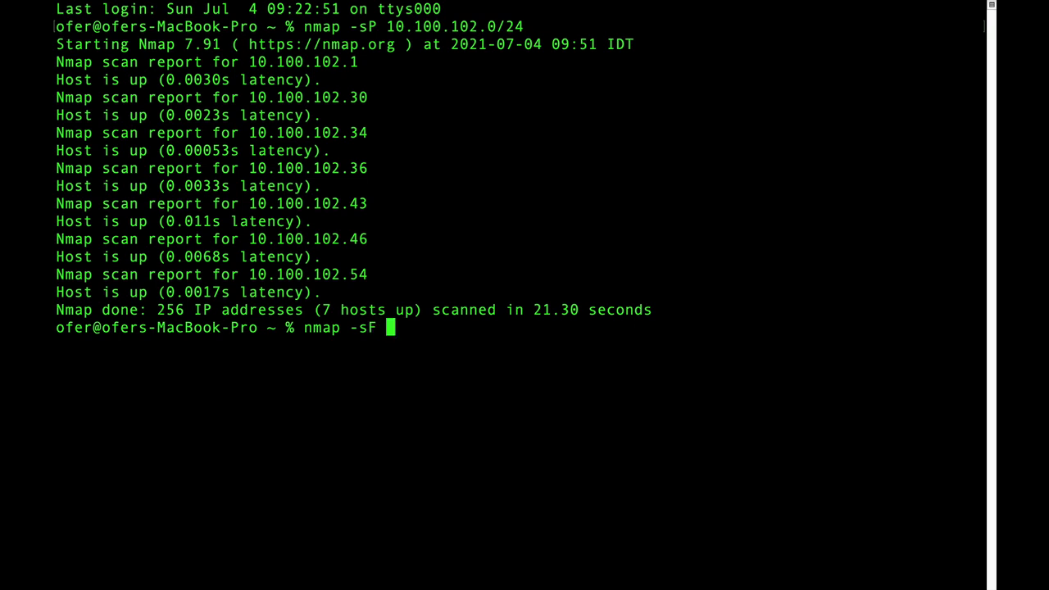
{"action": "type", "text": "10.100.10"}
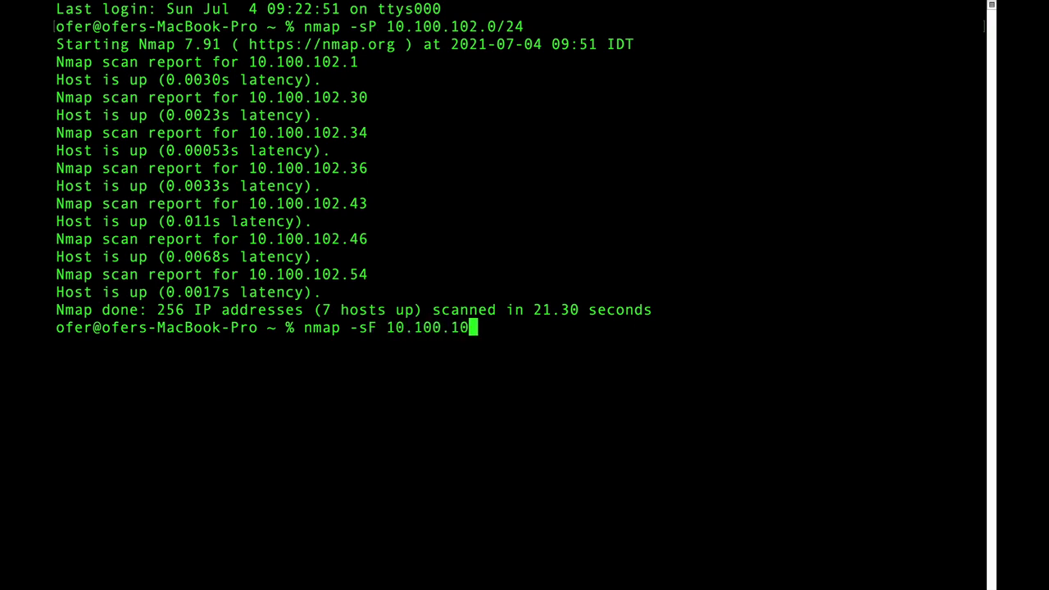
{"action": "type", "text": "2.0/"}
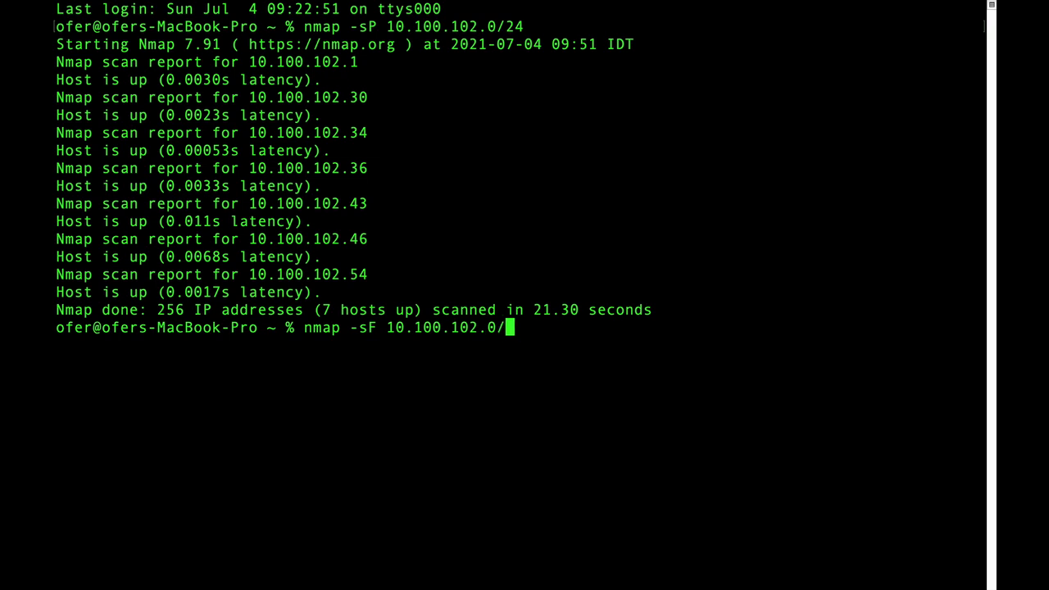
{"action": "key", "text": "Return"}
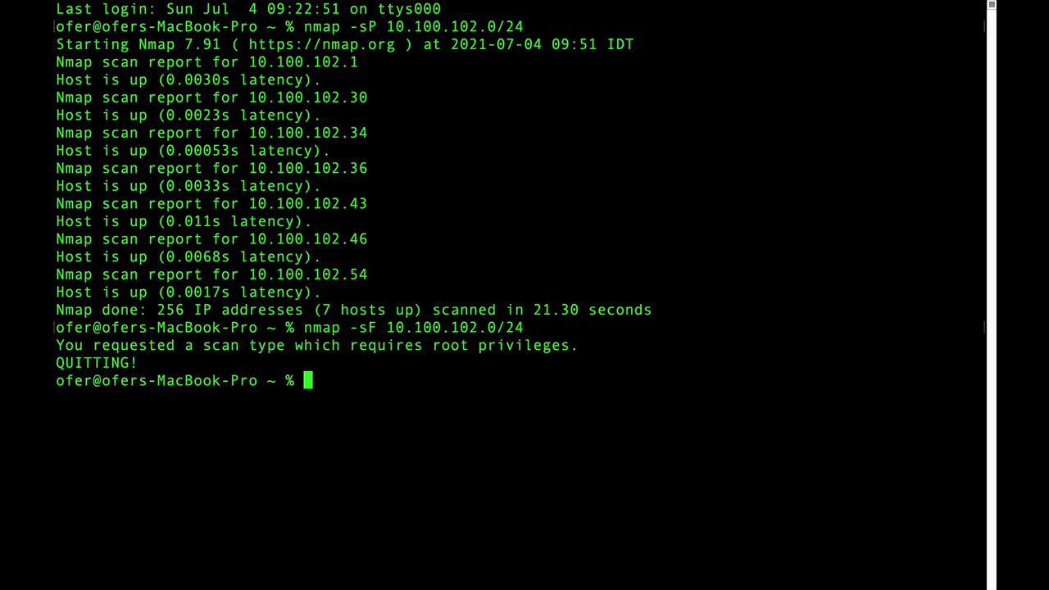
- Rerun the FIN scan as sudo nmap -sF 10.100.102.0/24 and supply the password
{"action": "type", "text": "nmap -sF 10.100.102.0/24"}
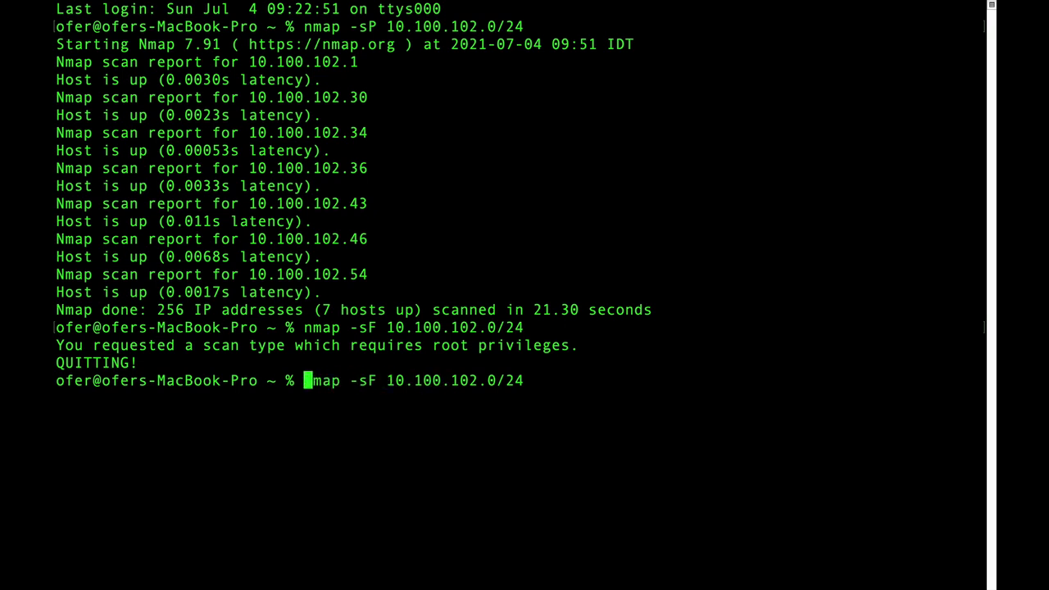
{"action": "type", "text": "sudo"}
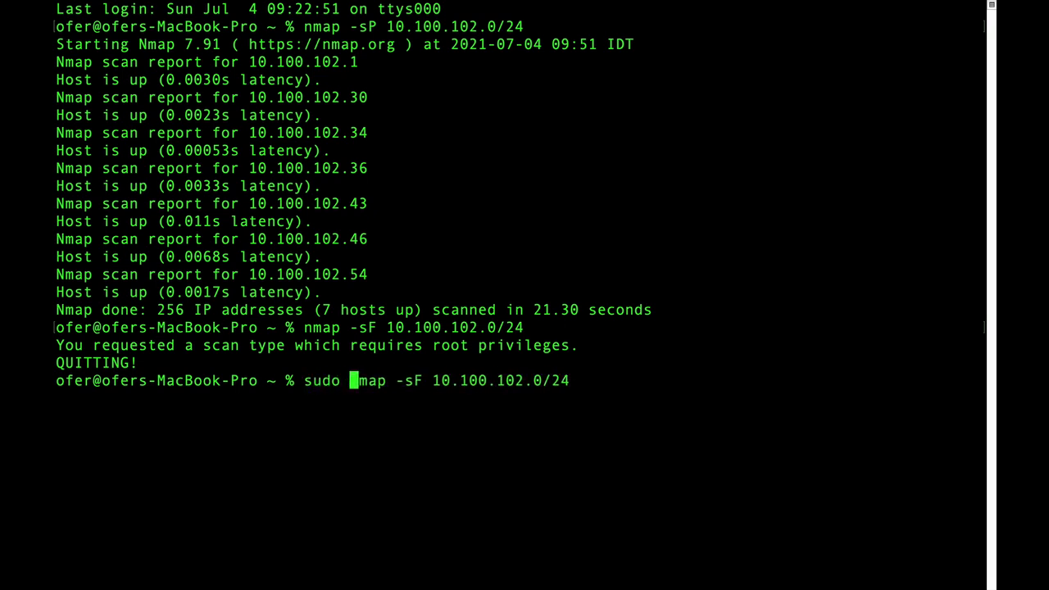
{"action": "key", "text": "Return"}
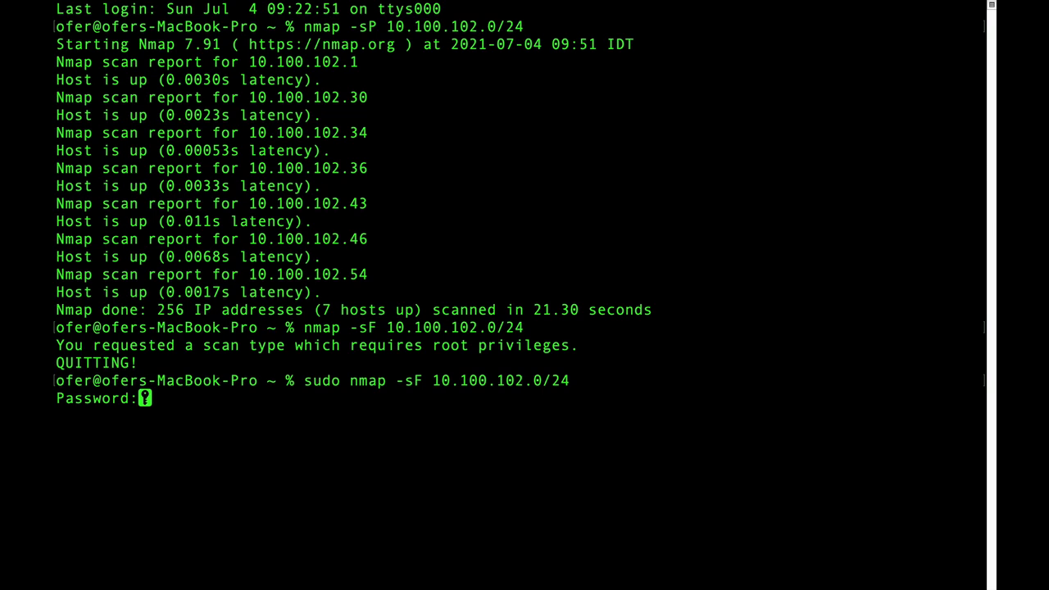
{"action": "key", "text": "Return"}
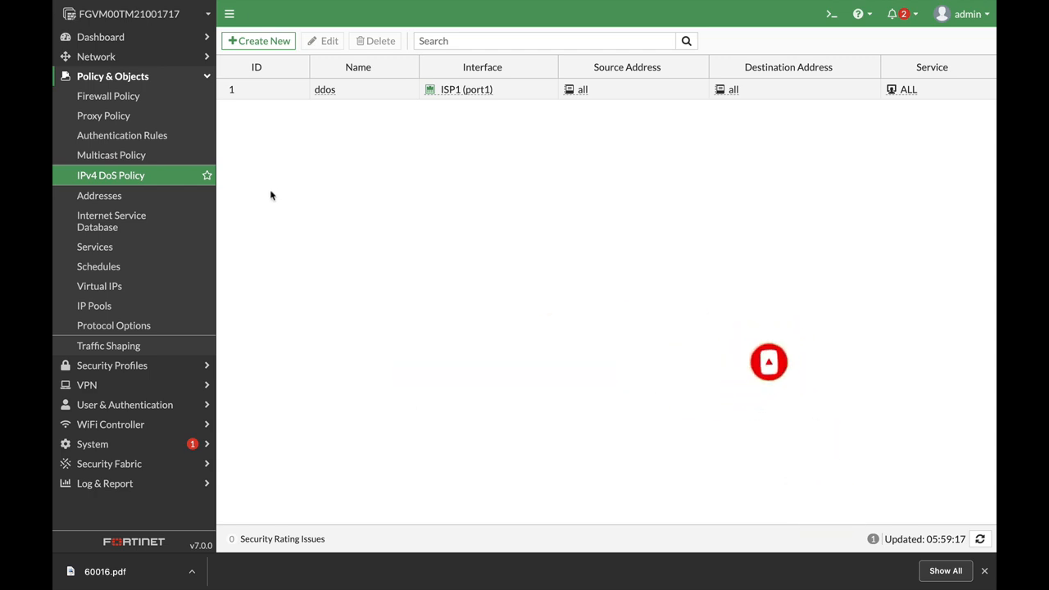
{"action": "mouse_move", "coordinate": [103, 115]}
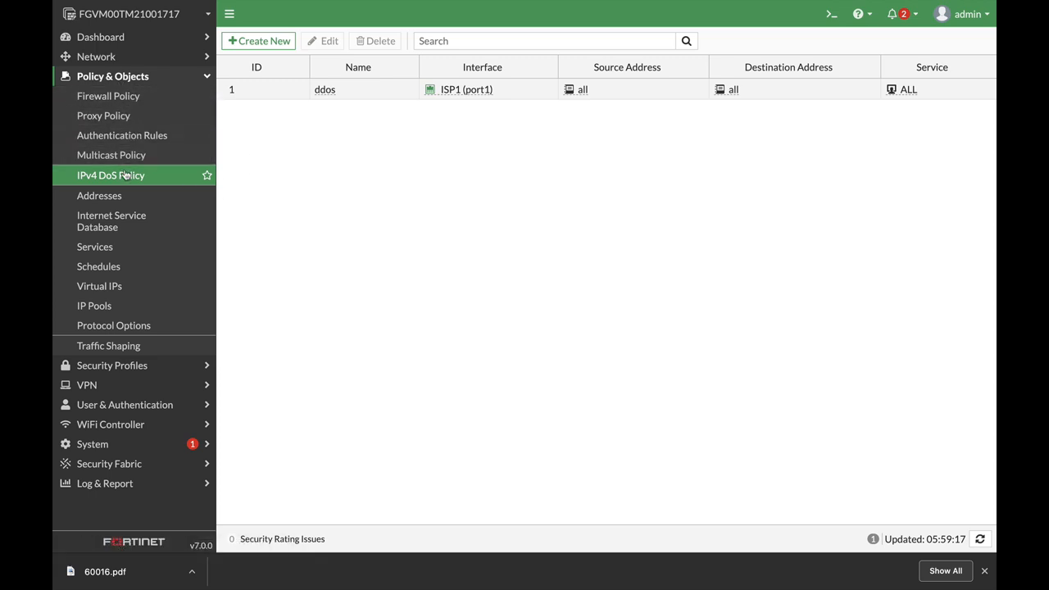
- Create a new IPv4 DoS policy named Post_attack
{"action": "left_click", "coordinate": [259, 39]}
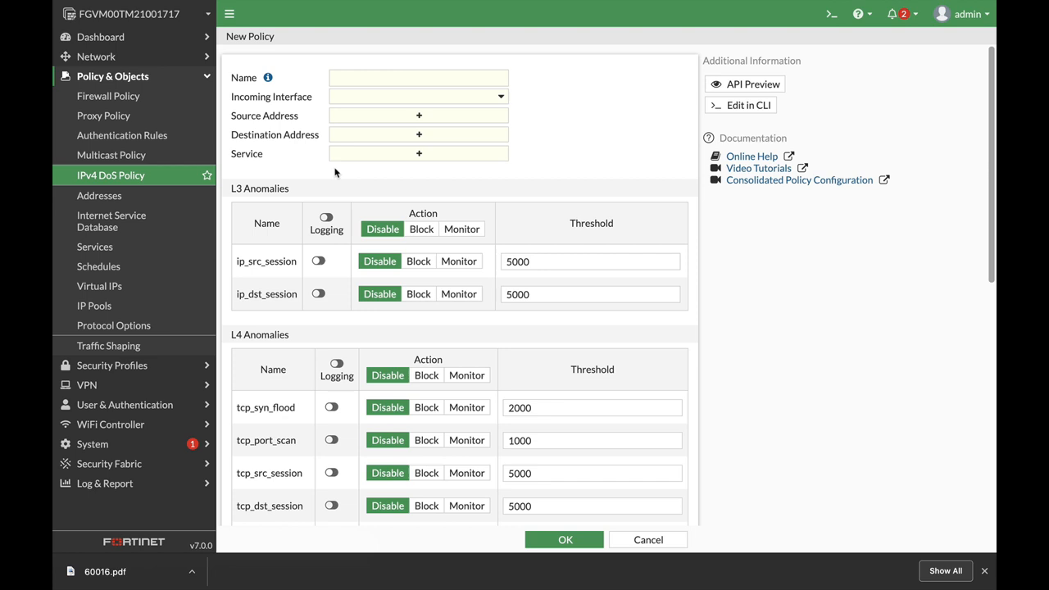
{"action": "type", "text": "Post_attack"}
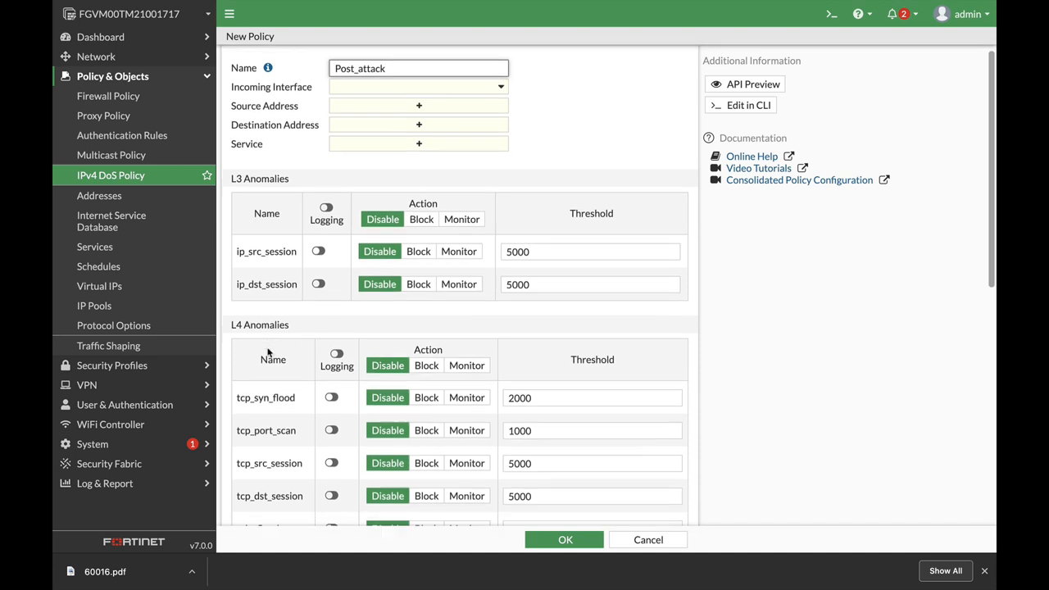
- Enable icmp_sweep logging and set the icmp_flood threshold to 50
{"action": "scroll", "scroll_direction": "down", "scroll_amount": 3}
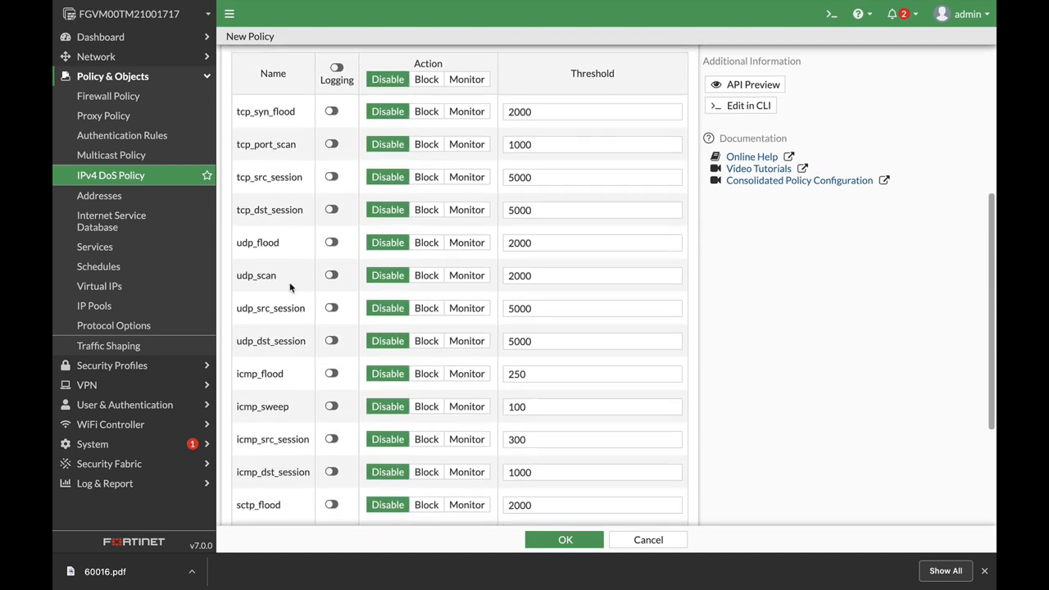
{"action": "scroll", "scroll_direction": "down", "scroll_amount": 3}
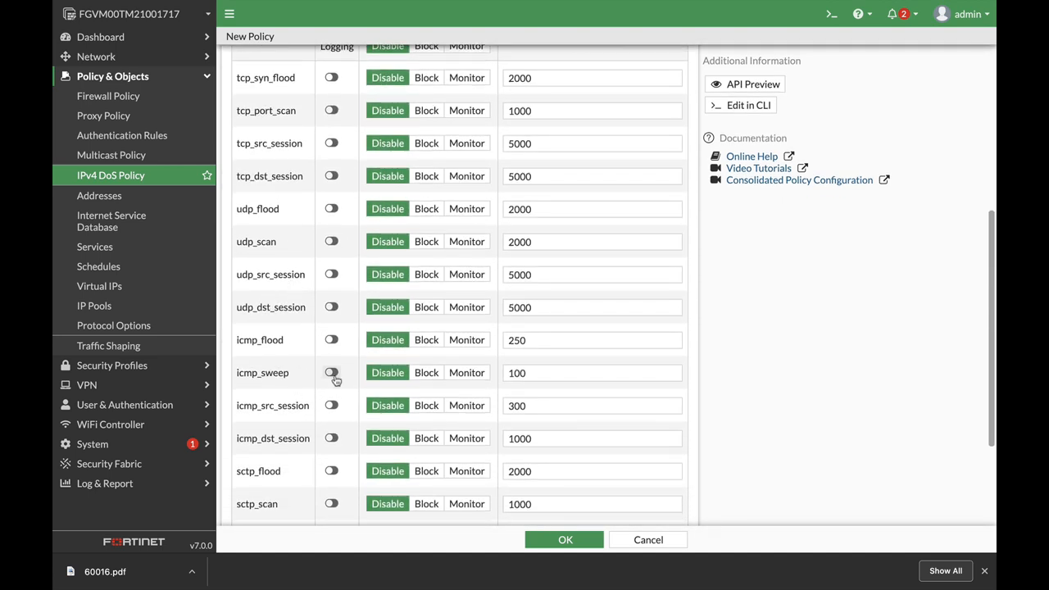
{"action": "left_click", "coordinate": [331, 372]}
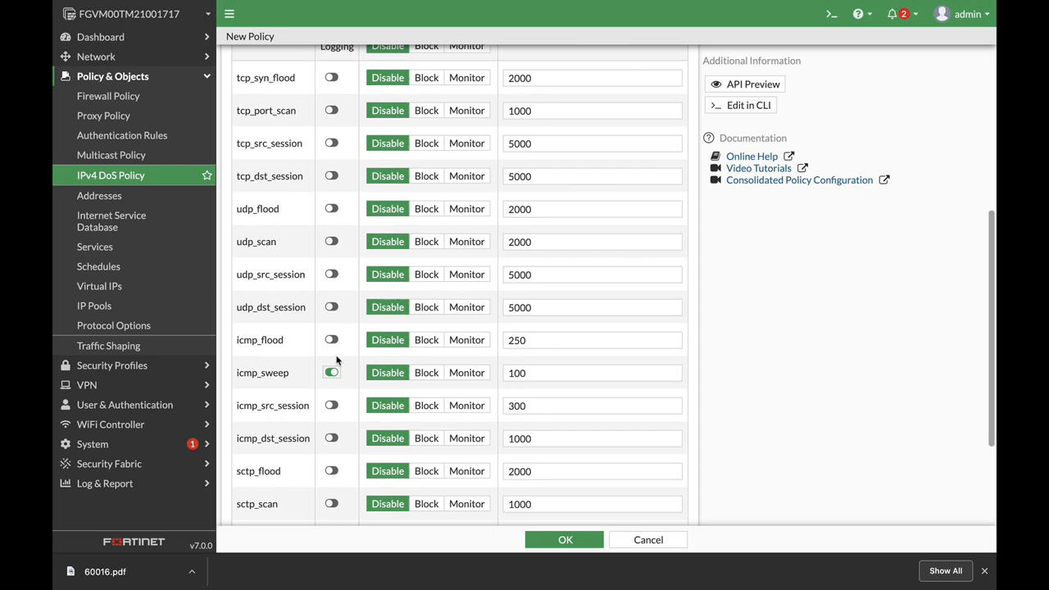
{"action": "mouse_move", "coordinate": [350, 374]}
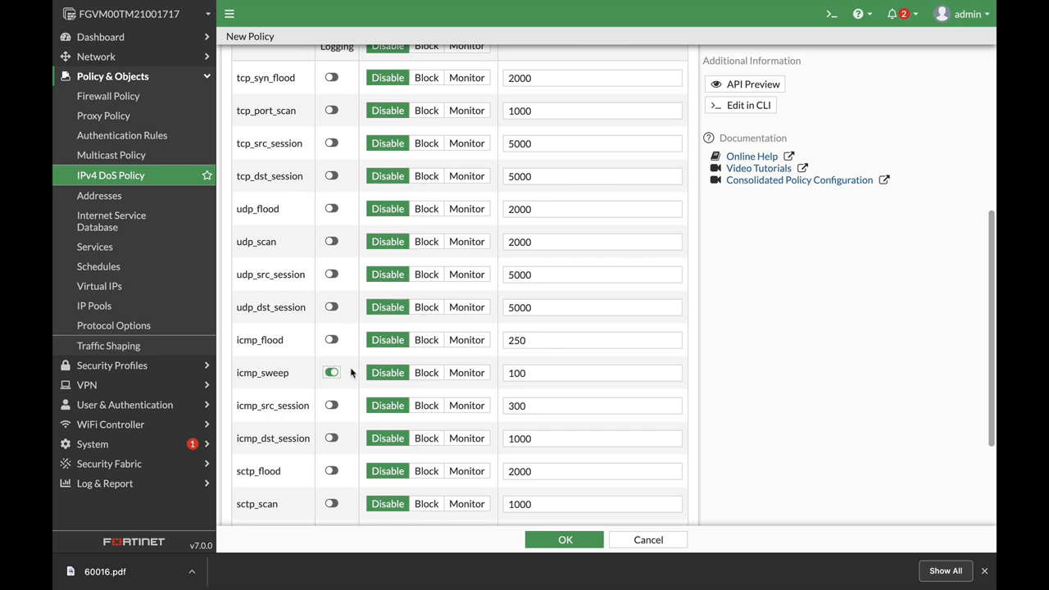
{"action": "left_click", "coordinate": [592, 339]}
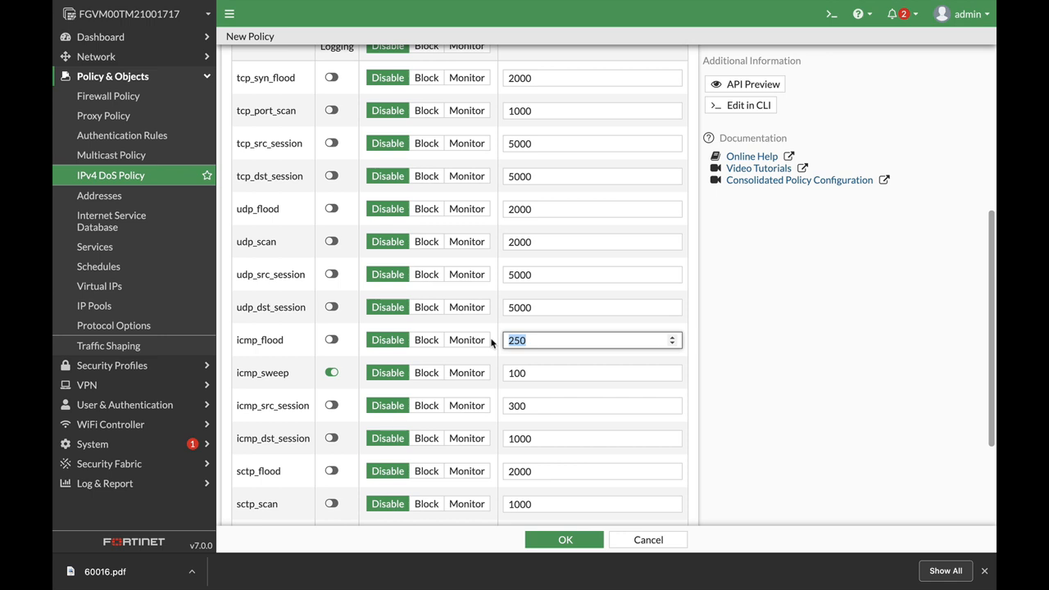
{"action": "type", "text": "50"}
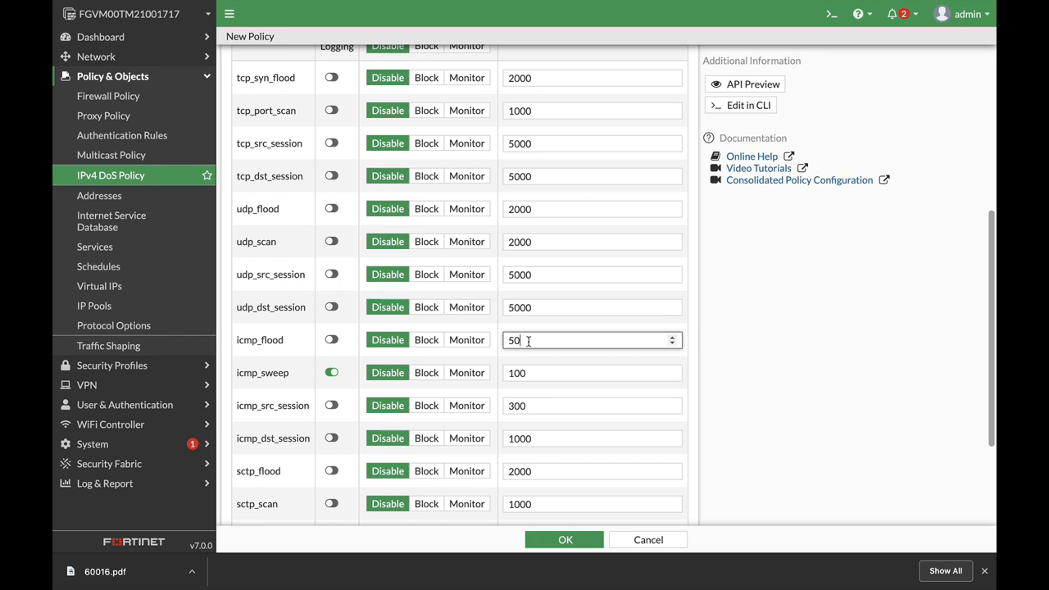
{"action": "mouse_move", "coordinate": [397, 332]}
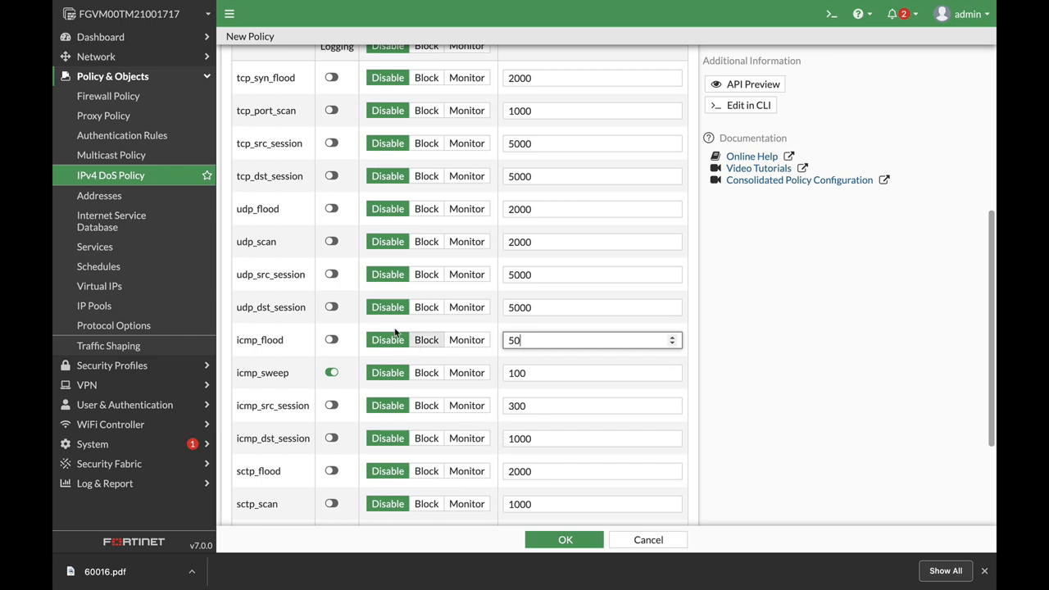
{"action": "mouse_move", "coordinate": [311, 306]}
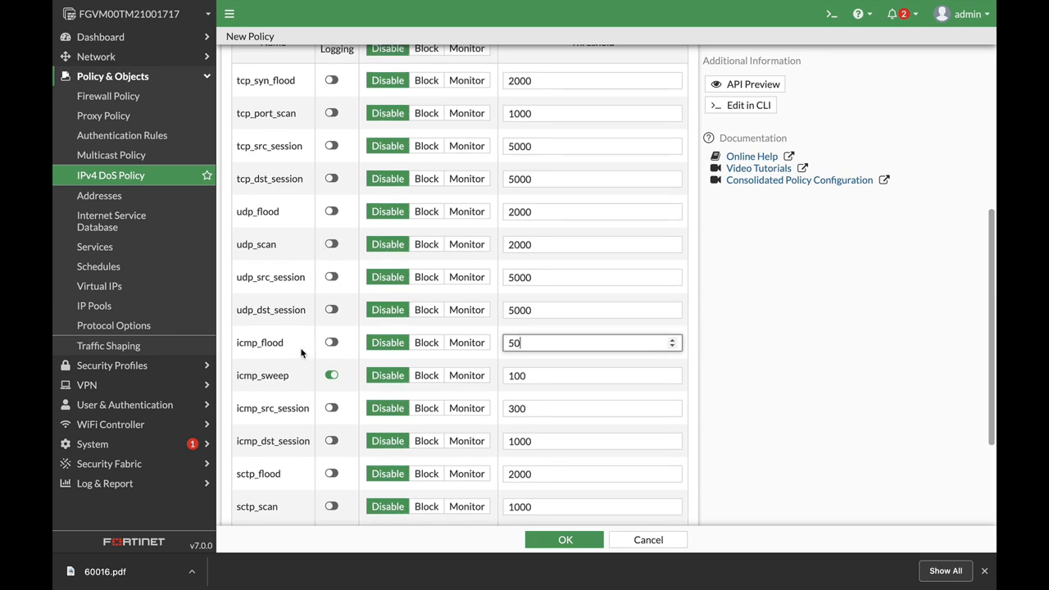
- Enable logging for udp_scan, sctp_scan and tcp_port_scan with thresholds 500, 300 and 200
{"action": "scroll", "scroll_direction": "up", "scroll_amount": 3}
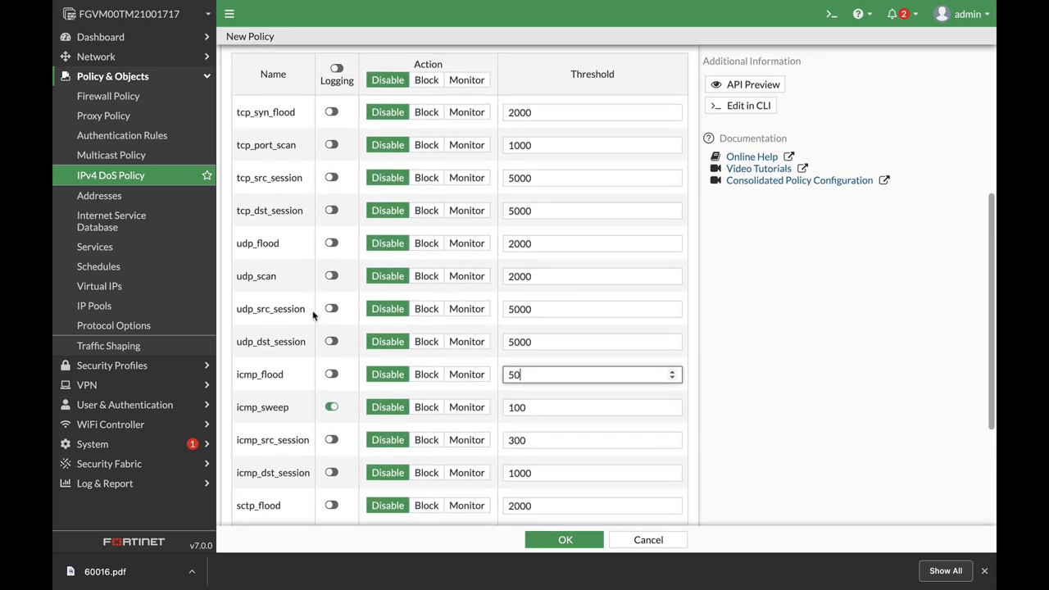
{"action": "left_click", "coordinate": [331, 275]}
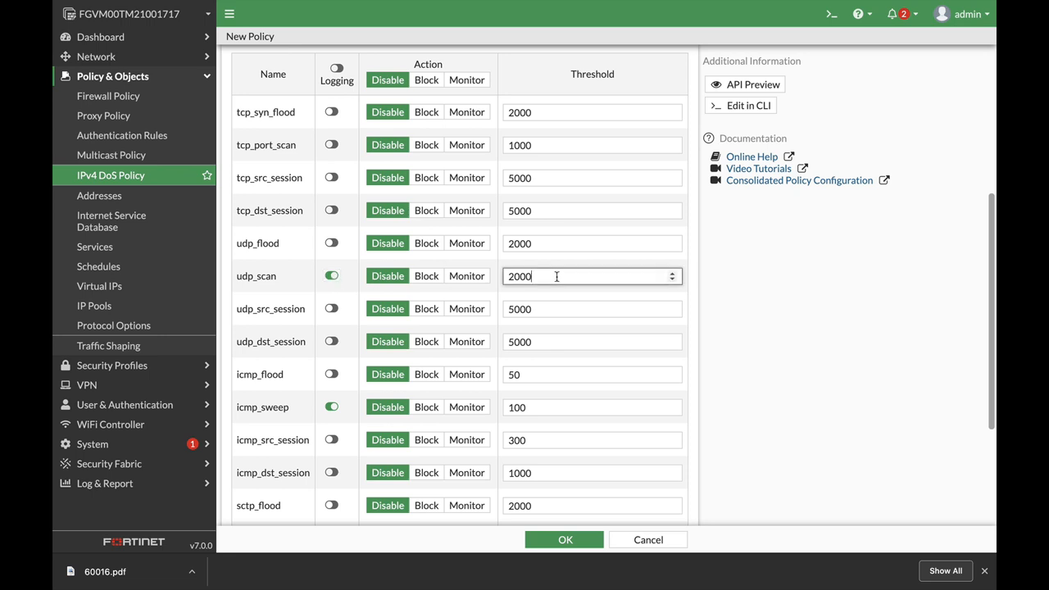
{"action": "type", "text": "5"}
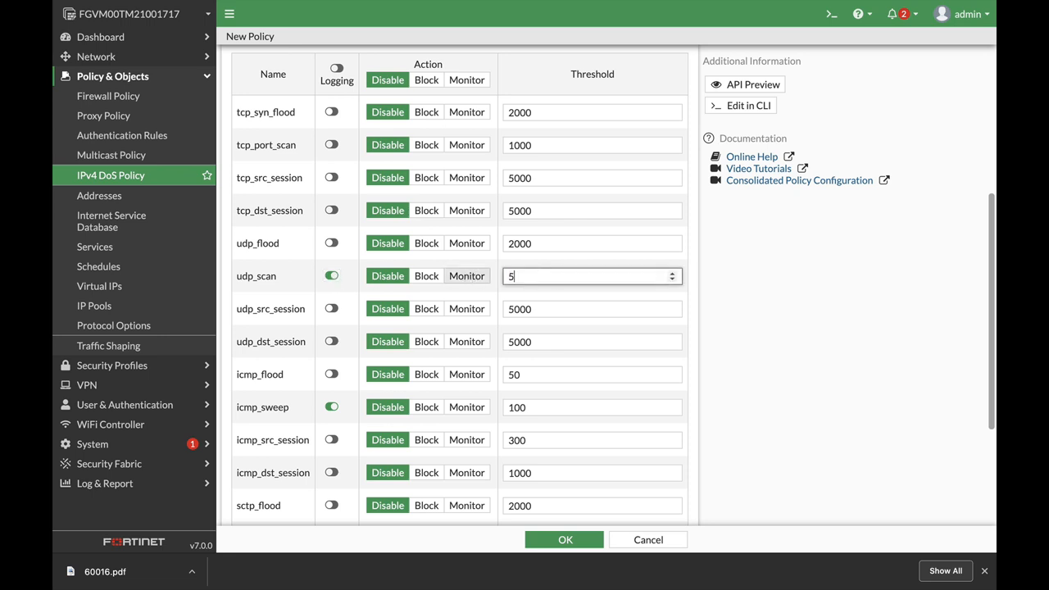
{"action": "type", "text": "00"}
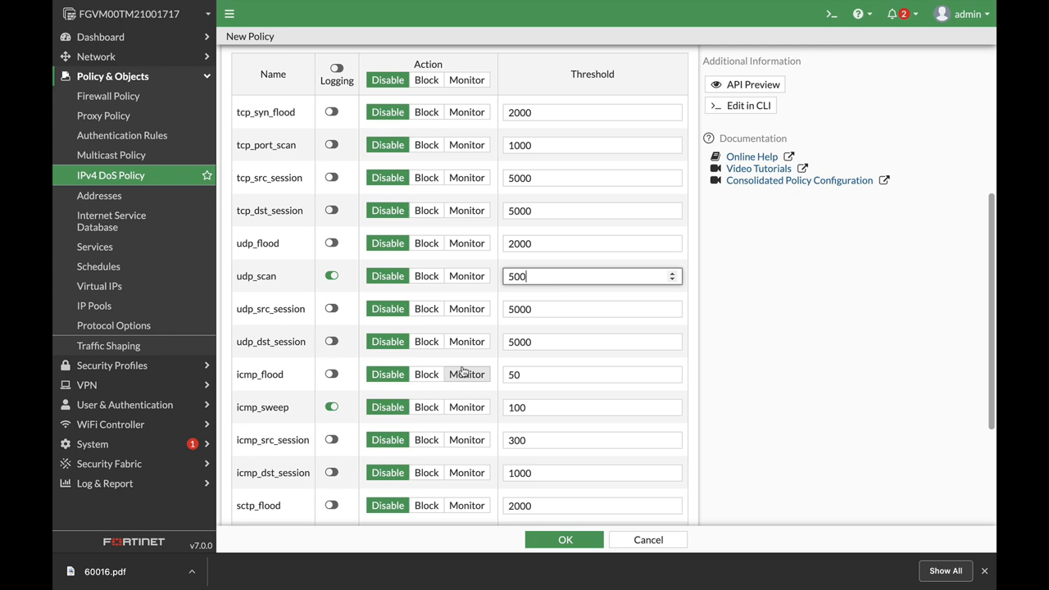
{"action": "mouse_move", "coordinate": [449, 354]}
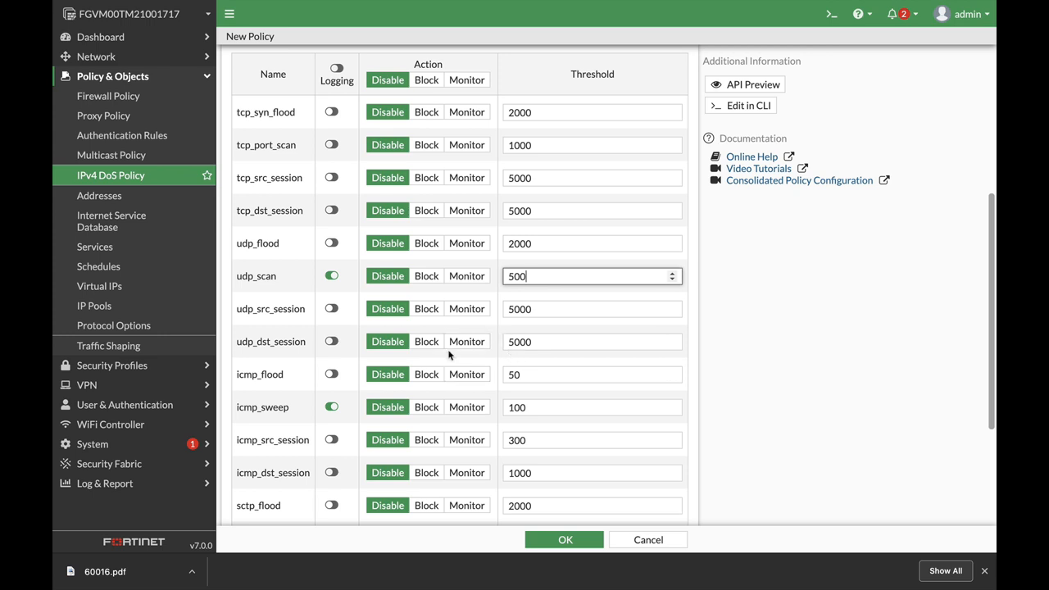
{"action": "scroll", "scroll_direction": "down", "scroll_amount": 3}
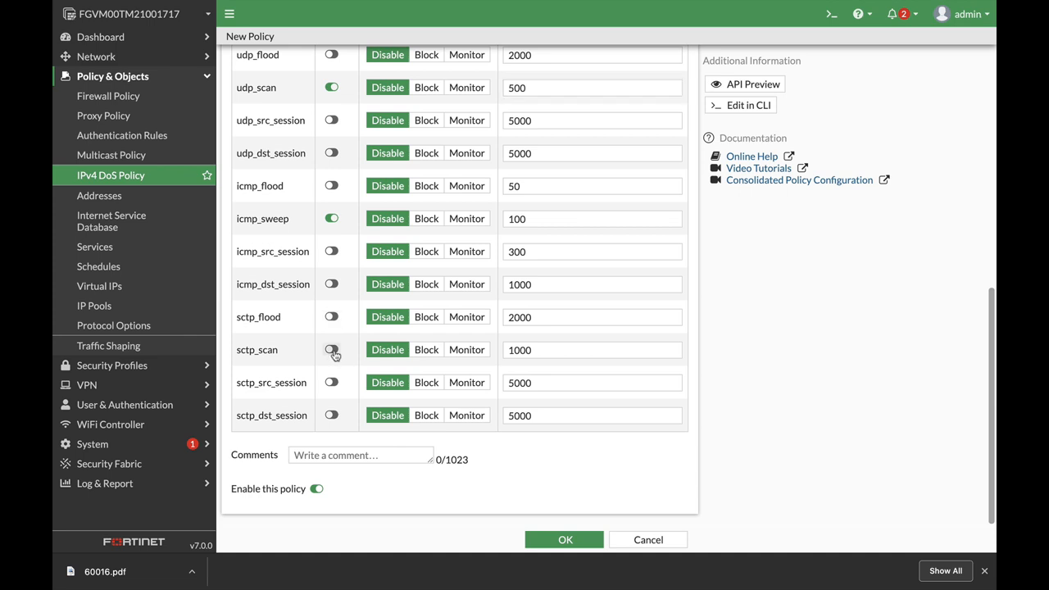
{"action": "left_click", "coordinate": [331, 349]}
{"action": "type", "text": "300"}
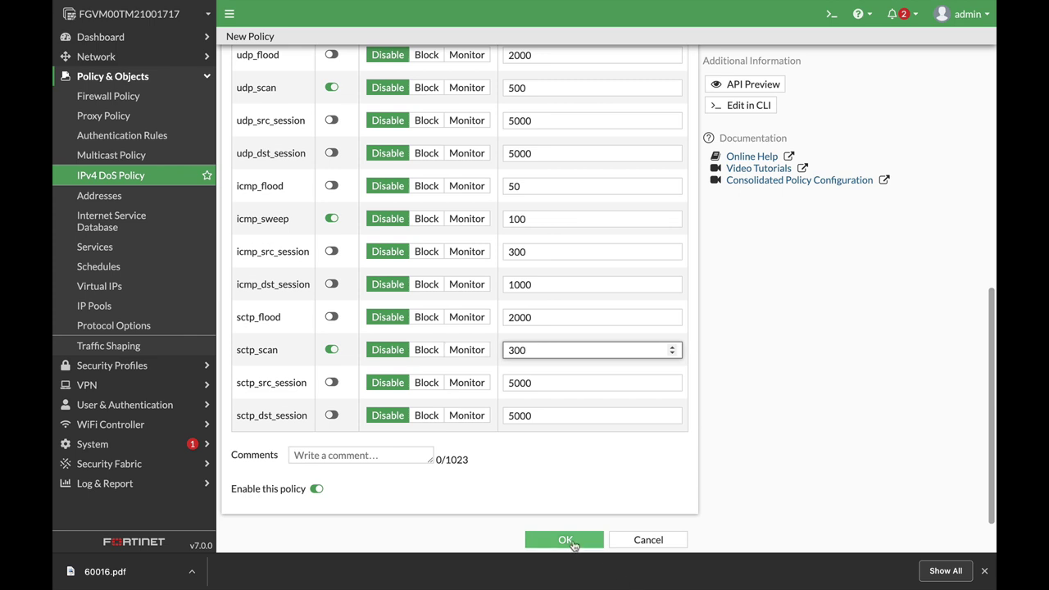
{"action": "scroll", "scroll_direction": "up", "scroll_amount": 3}
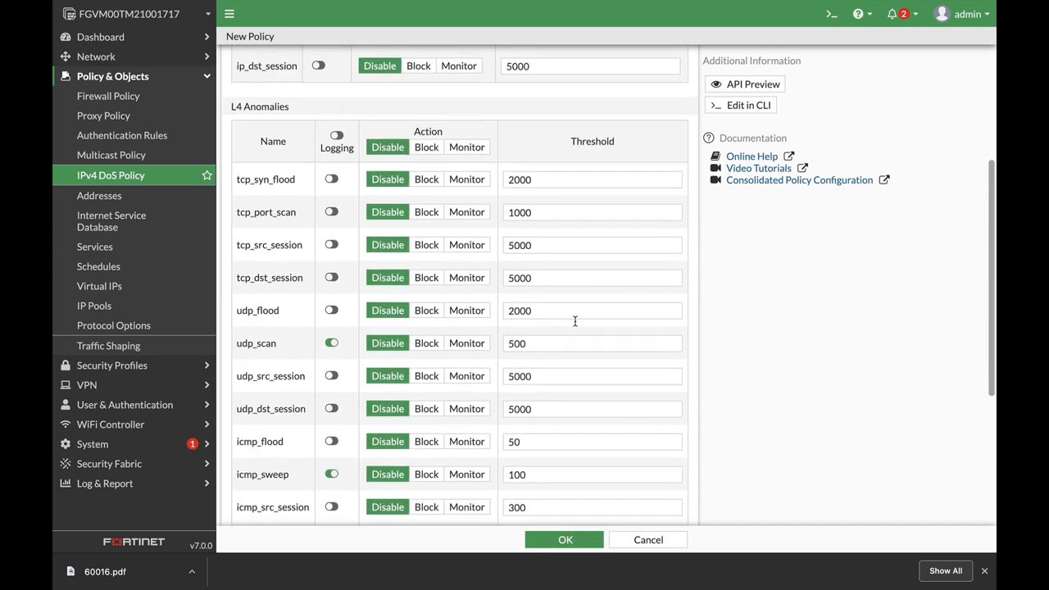
{"action": "scroll", "scroll_direction": "up", "scroll_amount": 3}
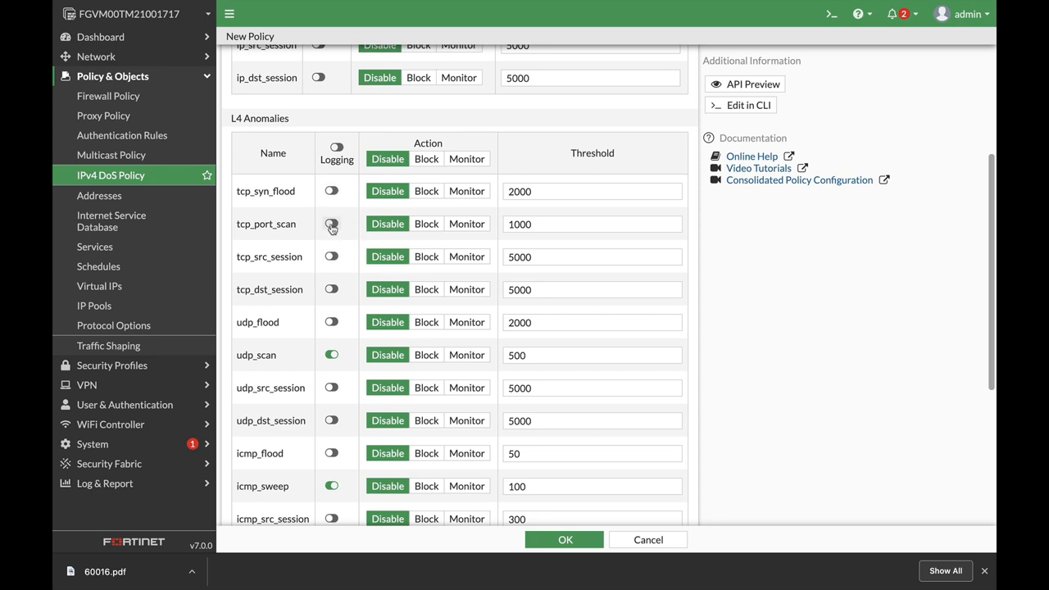
{"action": "left_click", "coordinate": [331, 223]}
{"action": "type", "text": "200"}
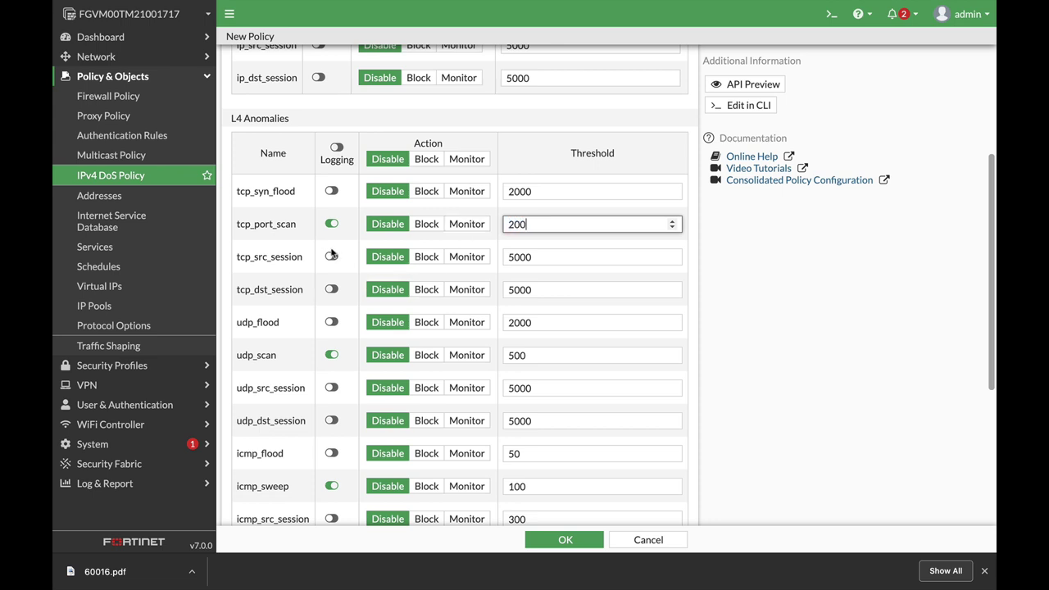
{"action": "mouse_move", "coordinate": [387, 307]}
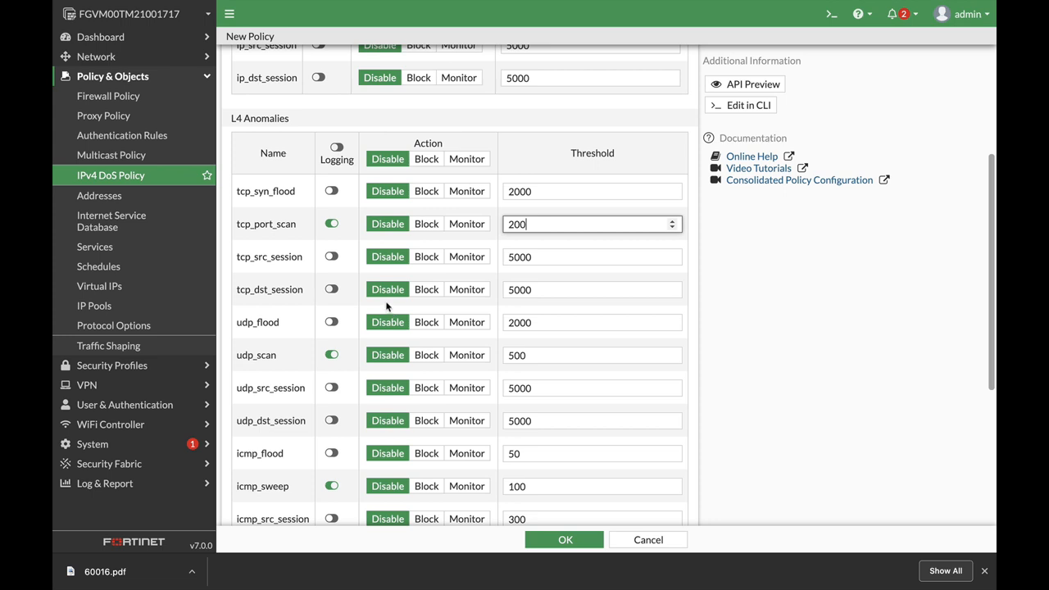
{"action": "mouse_move", "coordinate": [426, 289]}
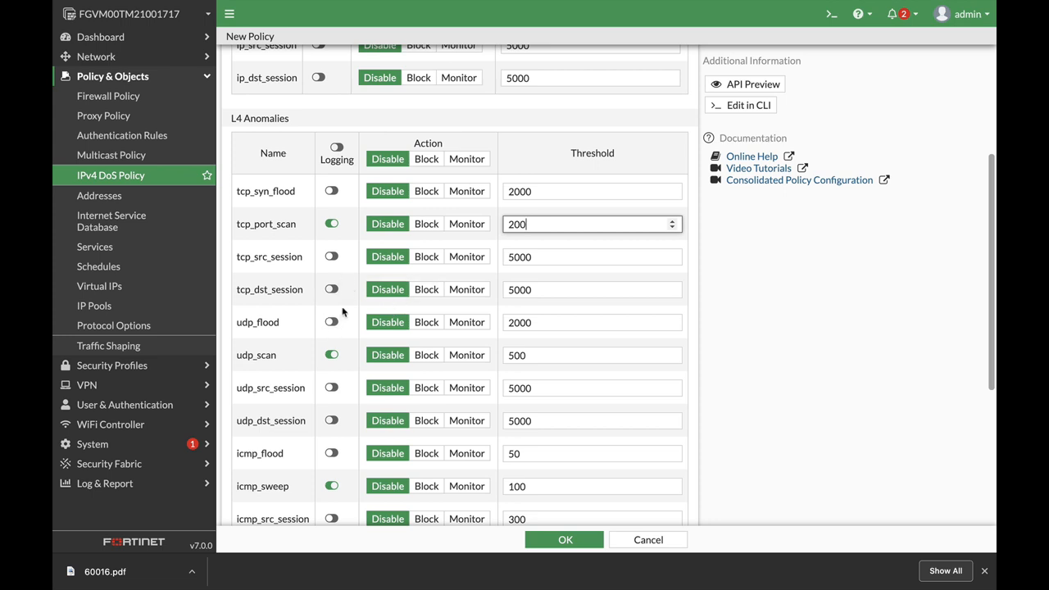
{"action": "scroll", "scroll_direction": "down", "scroll_amount": 3}
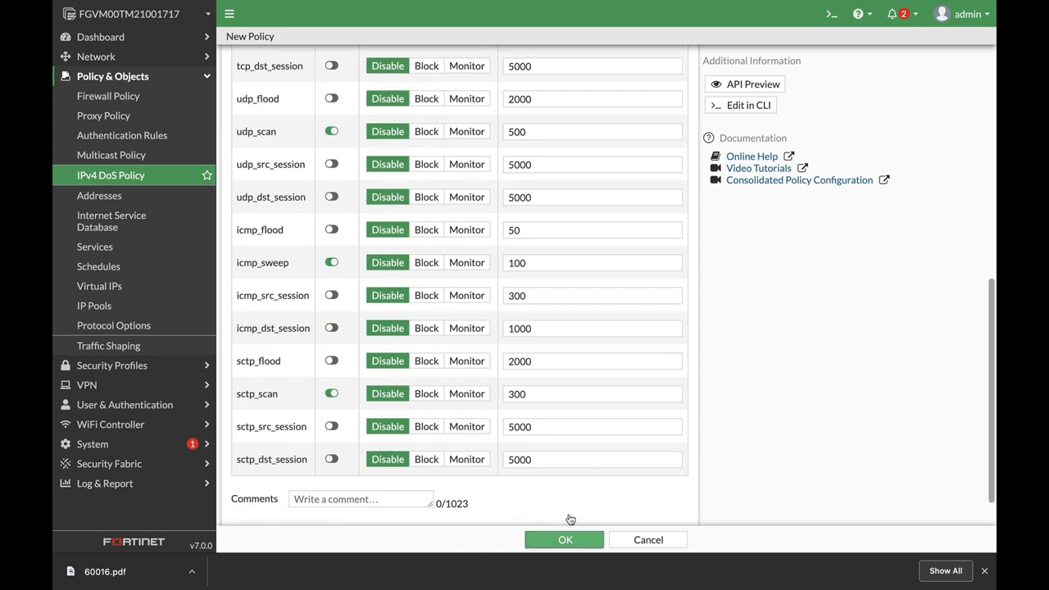
- Set incoming interface ISP1 (port1), source all, destination port2 address, and save the policy
{"action": "scroll", "scroll_direction": "up", "scroll_amount": 3}
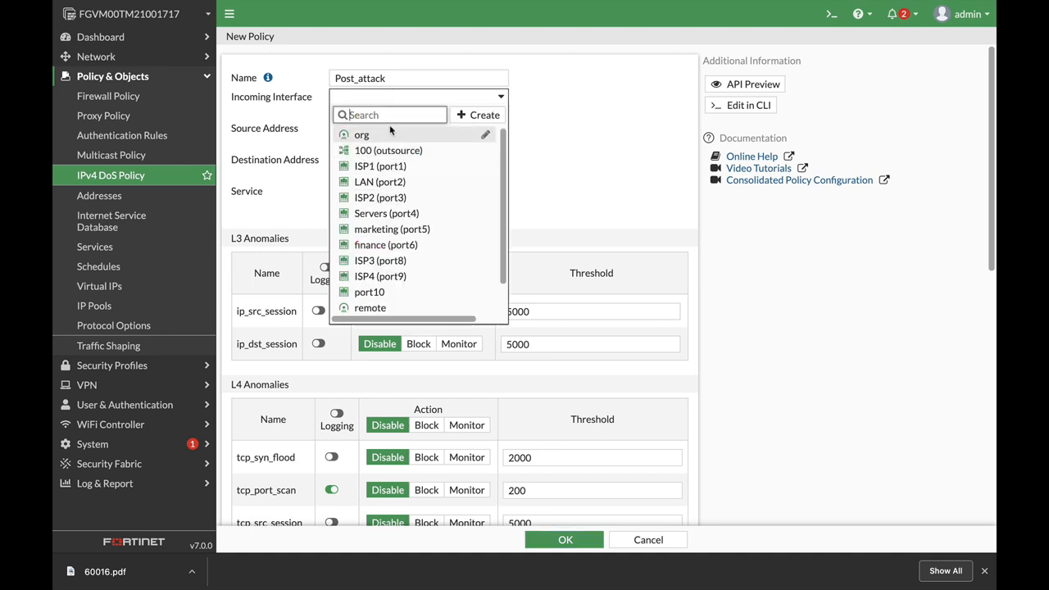
{"action": "left_click", "coordinate": [381, 166]}
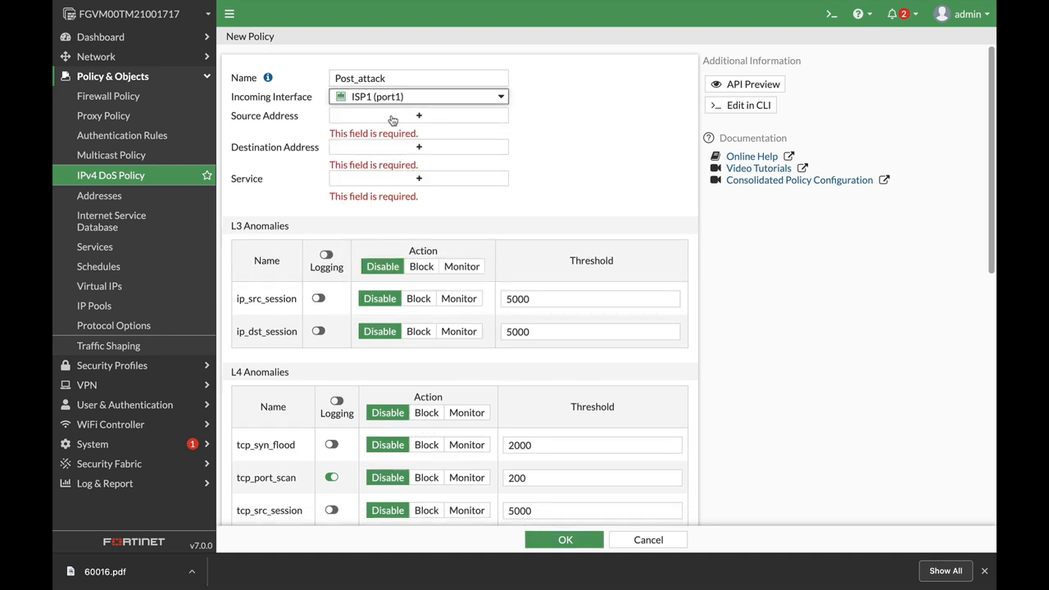
{"action": "left_click", "coordinate": [419, 115]}
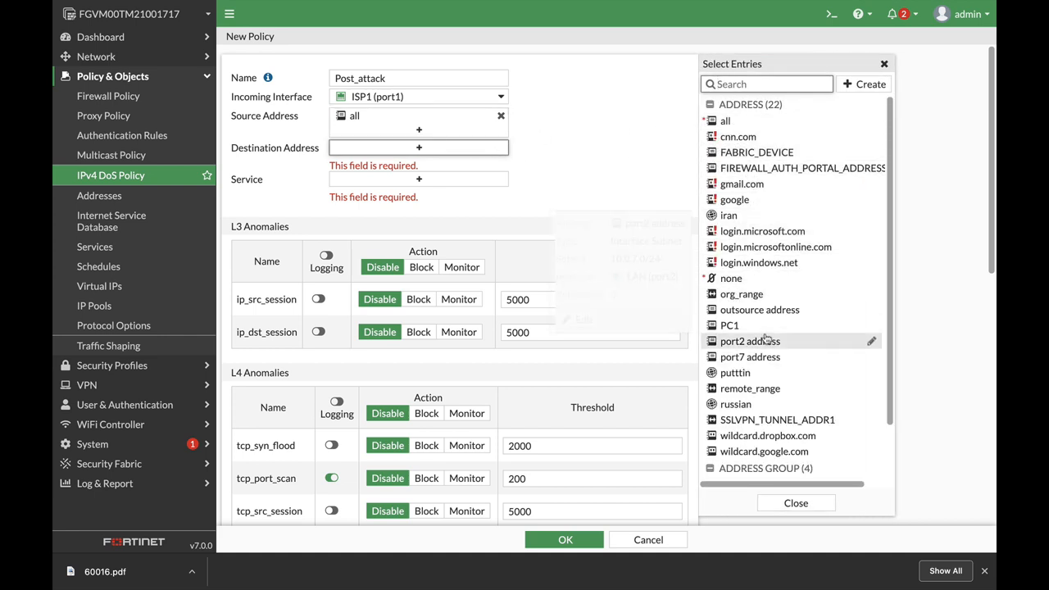
{"action": "left_click", "coordinate": [750, 339]}
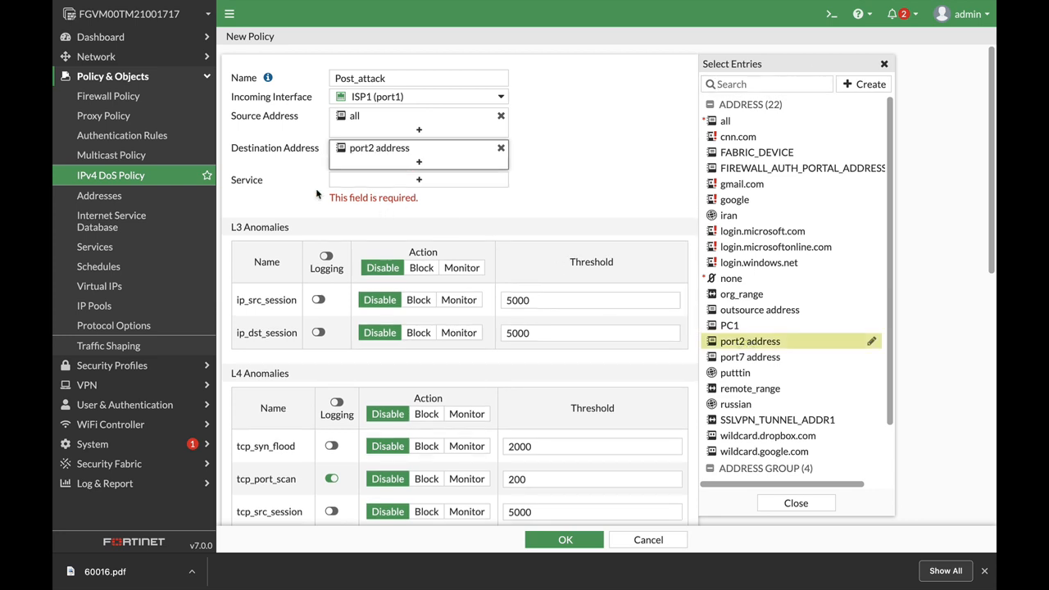
{"action": "left_click", "coordinate": [418, 179]}
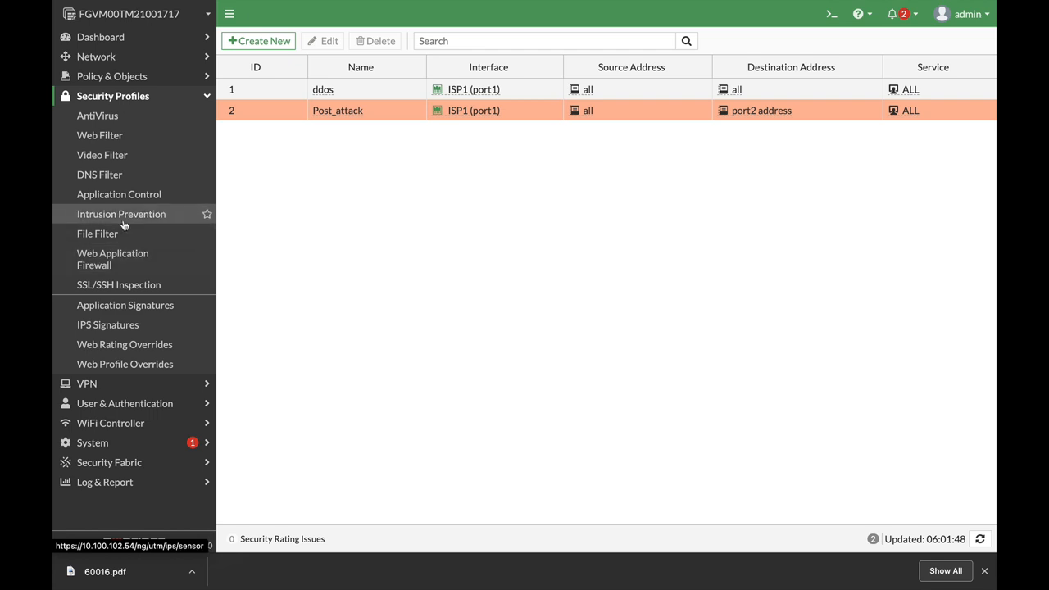
- Create a new IPS sensor named Post_attack and start adding signatures
{"action": "left_click", "coordinate": [122, 213]}
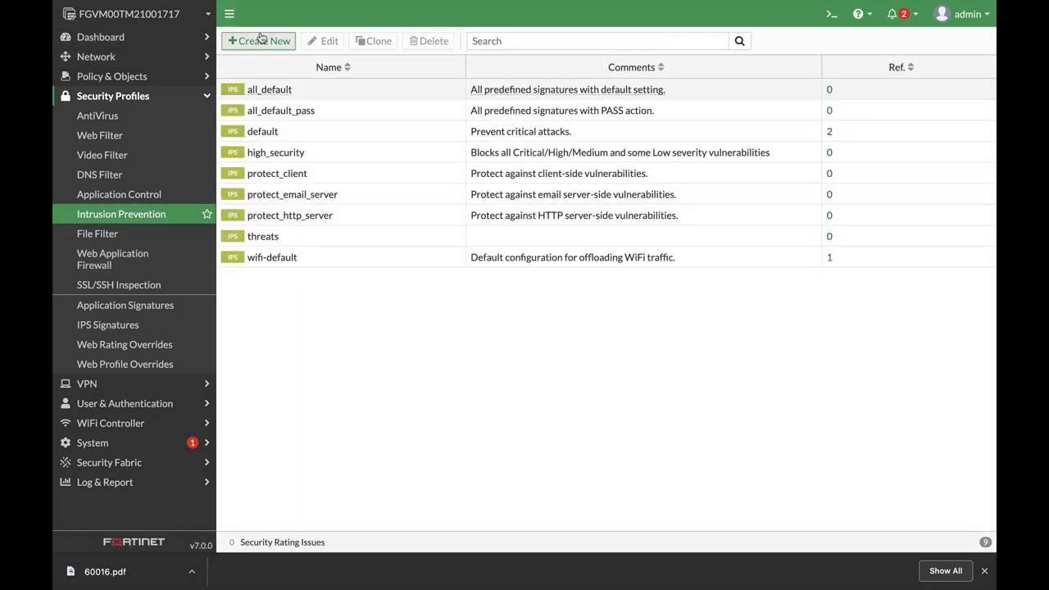
{"action": "left_click", "coordinate": [259, 40]}
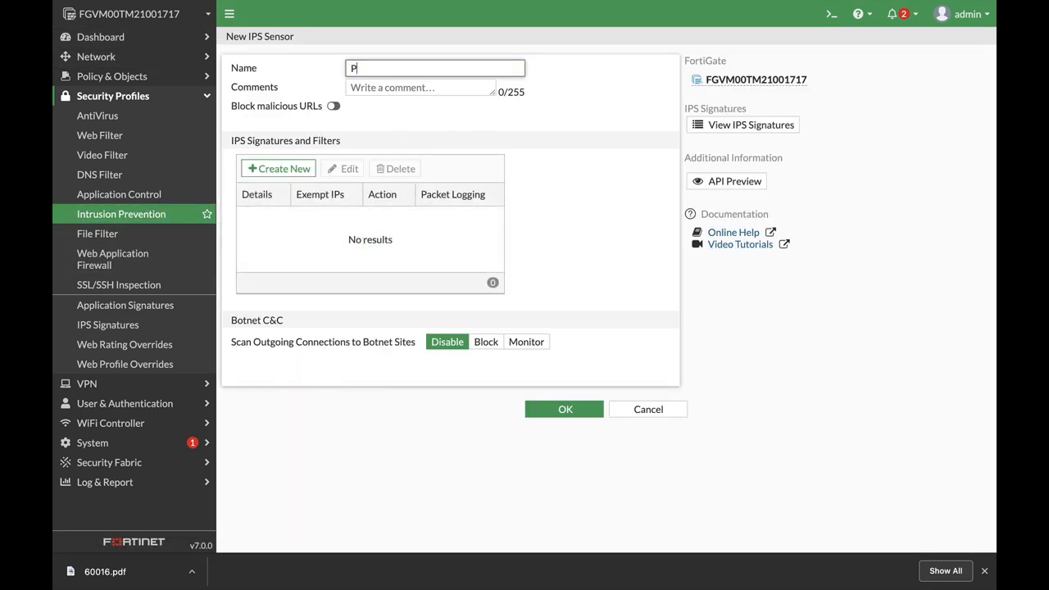
{"action": "type", "text": "ost_atta"}
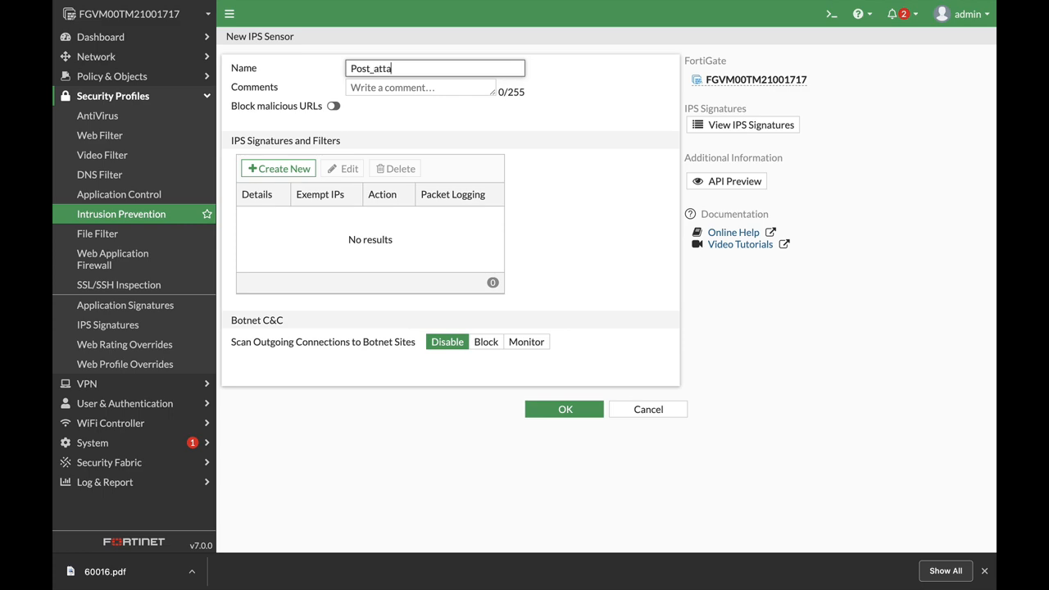
{"action": "left_click", "coordinate": [278, 167]}
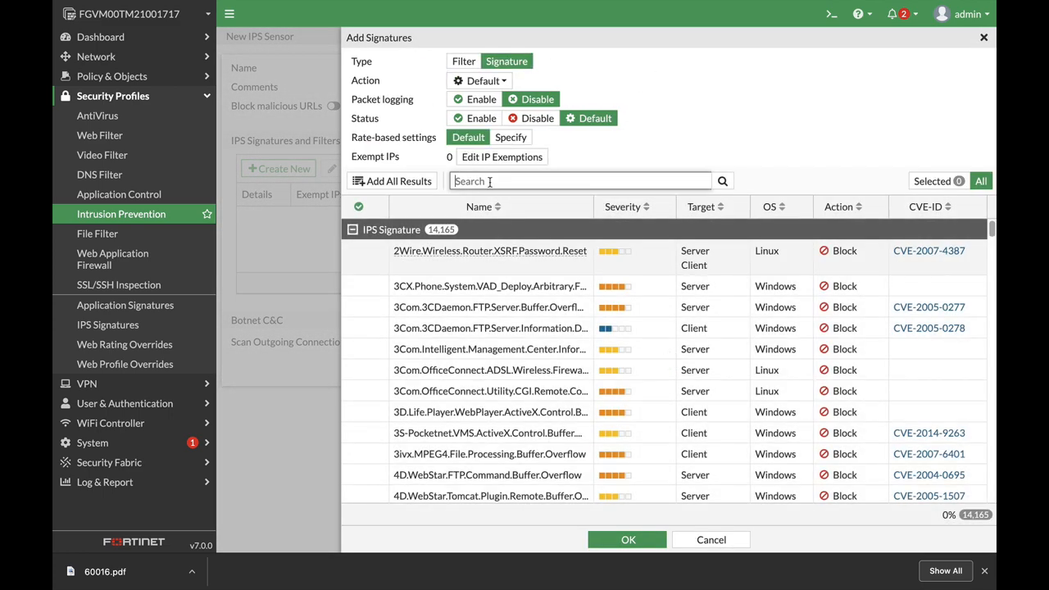
- Select TCP.Bad.Flags, ICMP.Invalid.Packet.Size and ICMP.Oversized.Packet in the signature picker
{"action": "type", "text": "tcp."}
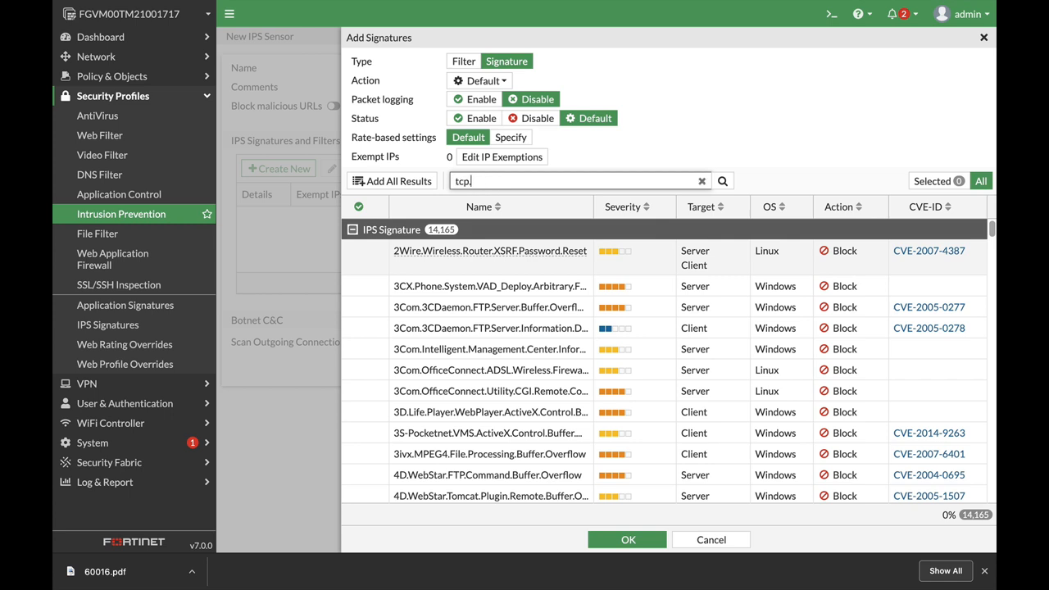
{"action": "type", "text": "ba"}
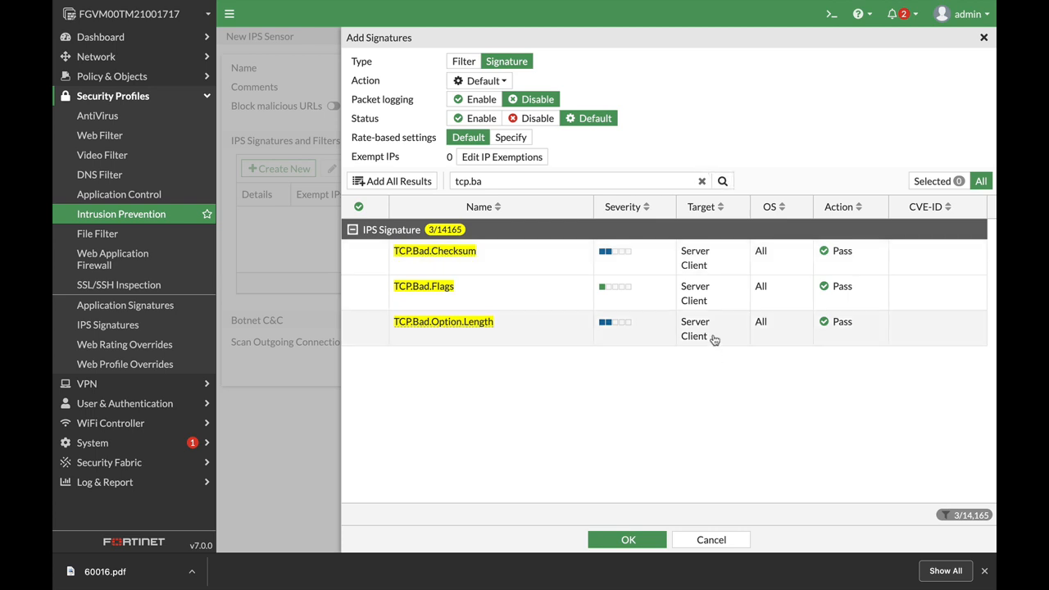
{"action": "mouse_move", "coordinate": [516, 290]}
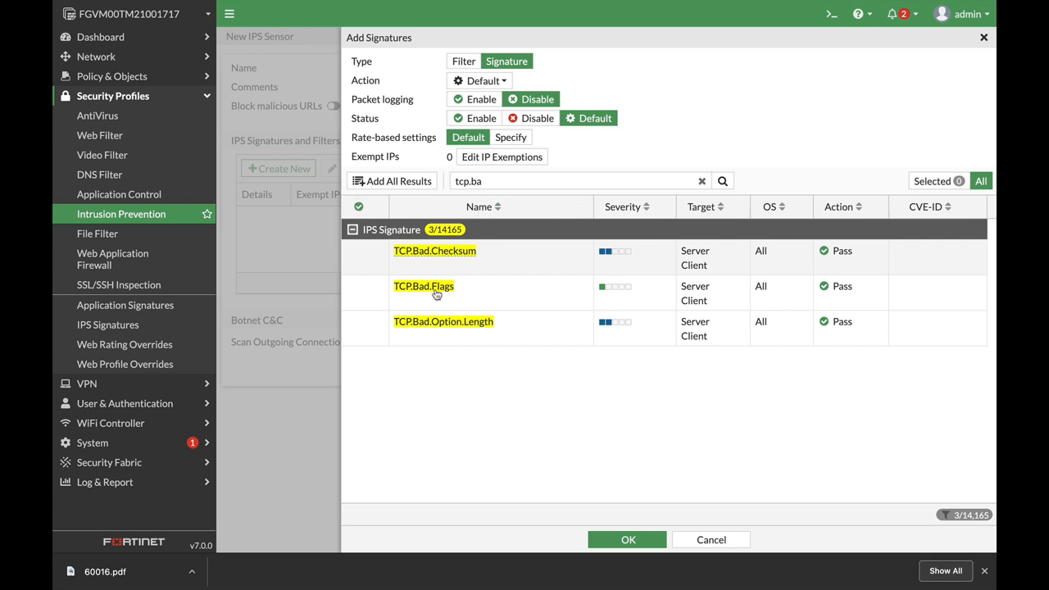
{"action": "left_click", "coordinate": [423, 285]}
{"action": "type", "text": "icmp"}
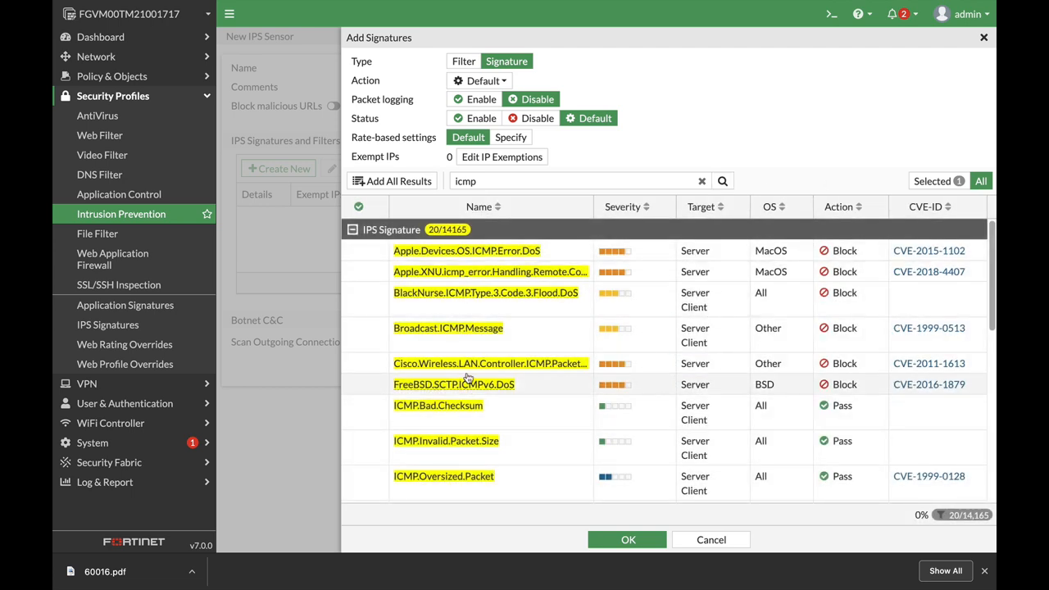
{"action": "mouse_move", "coordinate": [471, 351]}
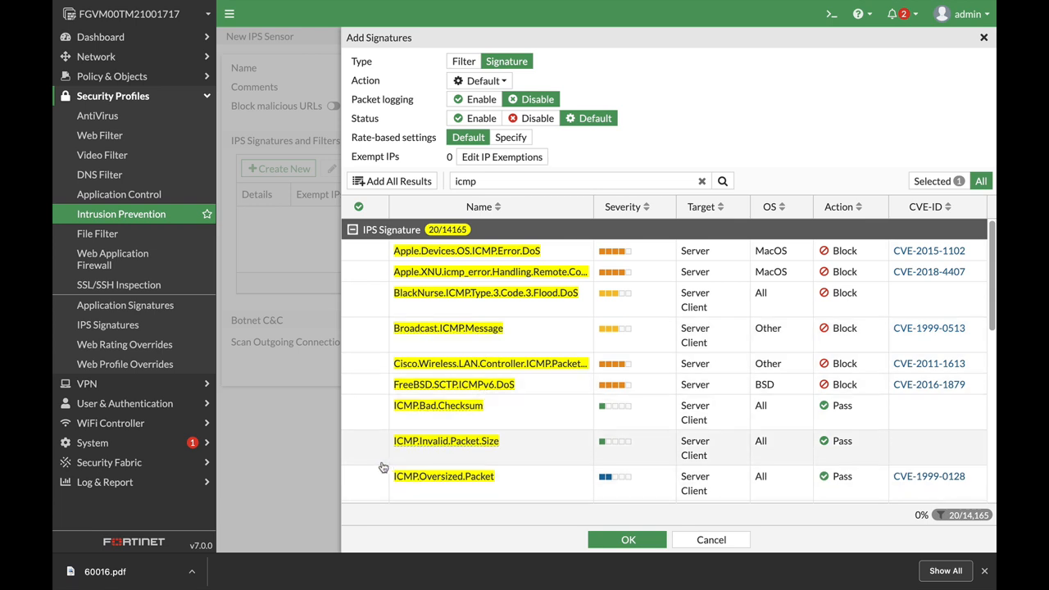
{"action": "left_click", "coordinate": [445, 447]}
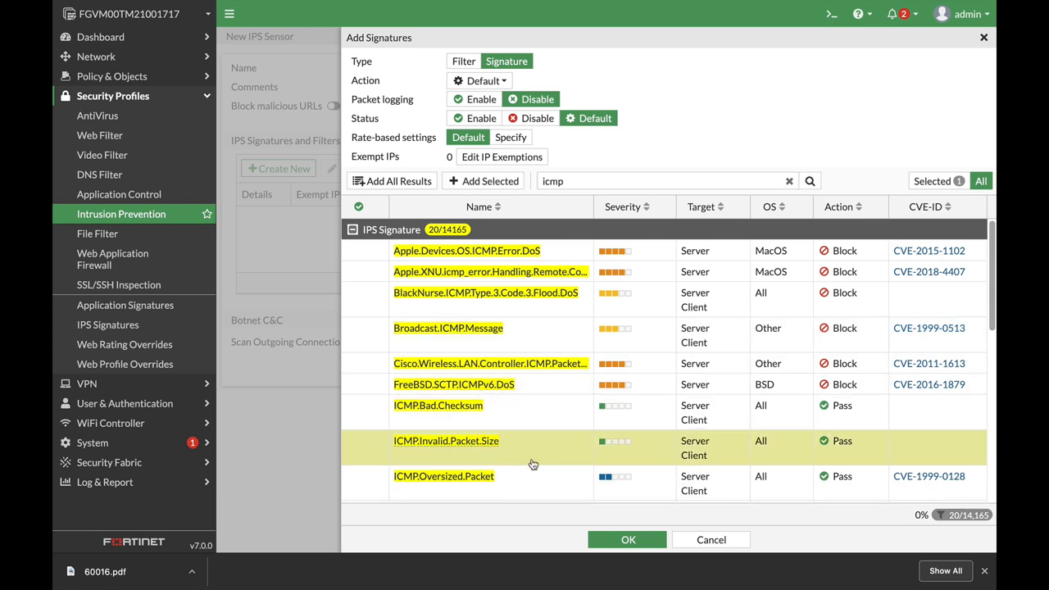
{"action": "mouse_move", "coordinate": [586, 423]}
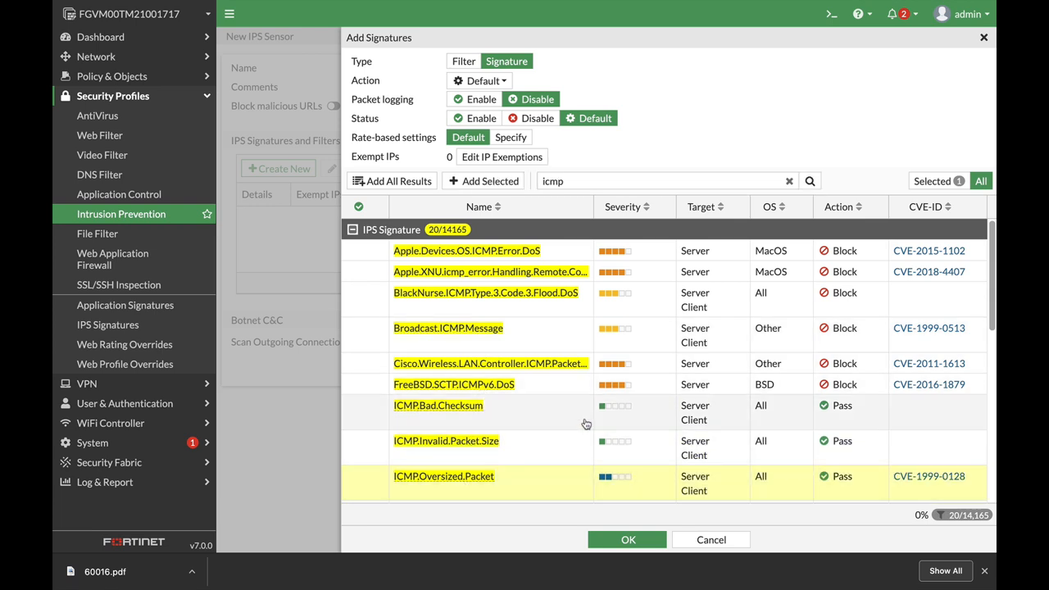
{"action": "scroll", "scroll_direction": "down", "scroll_amount": 3}
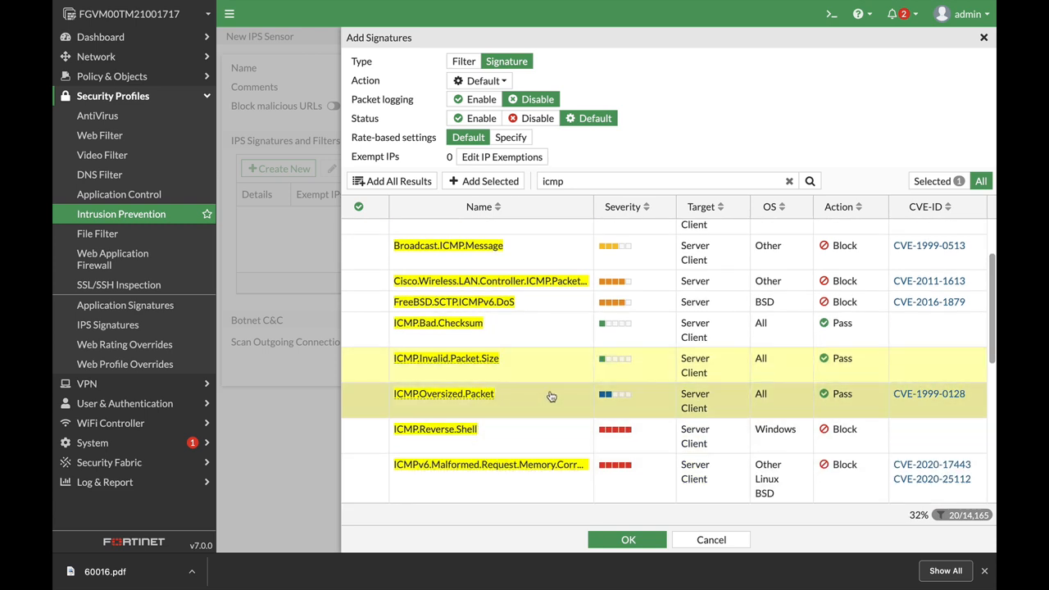
{"action": "mouse_move", "coordinate": [505, 177]}
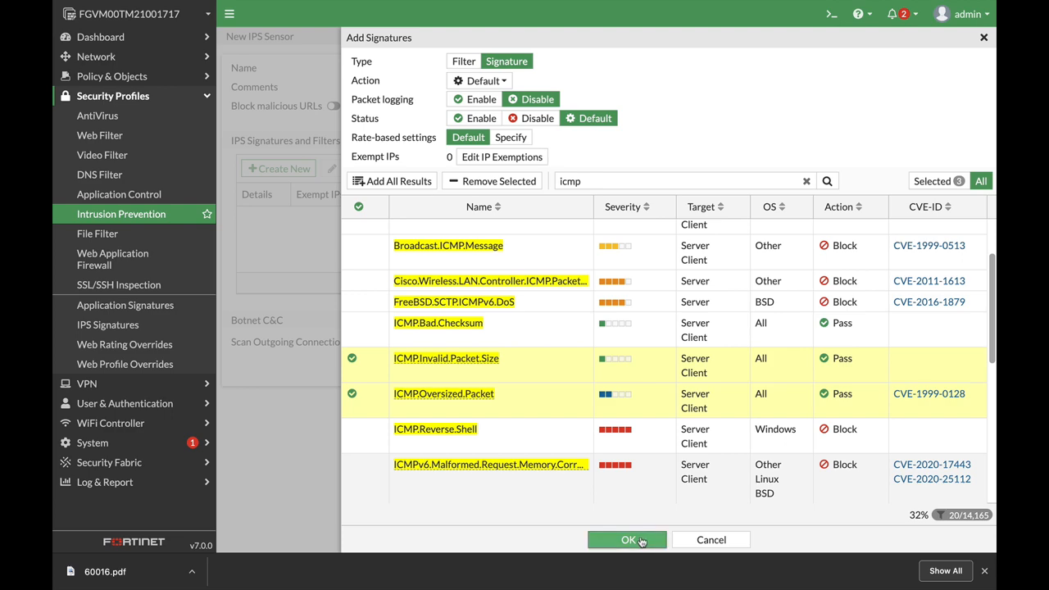
- Add the three signatures, save the Post_attack sensor, and go to the Firewall Policy list
{"action": "left_click", "coordinate": [626, 539]}
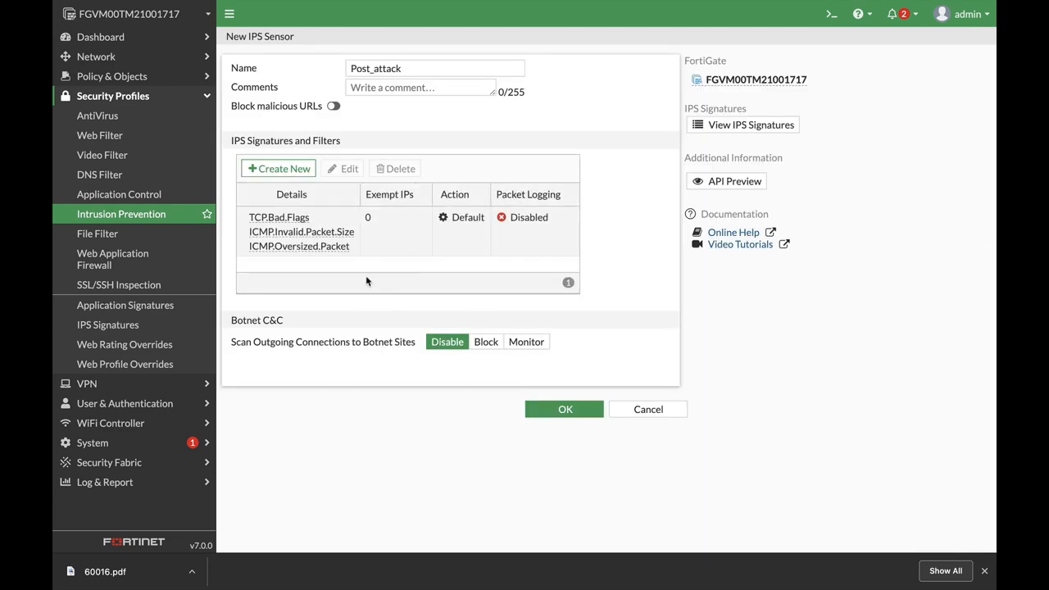
{"action": "mouse_move", "coordinate": [351, 282]}
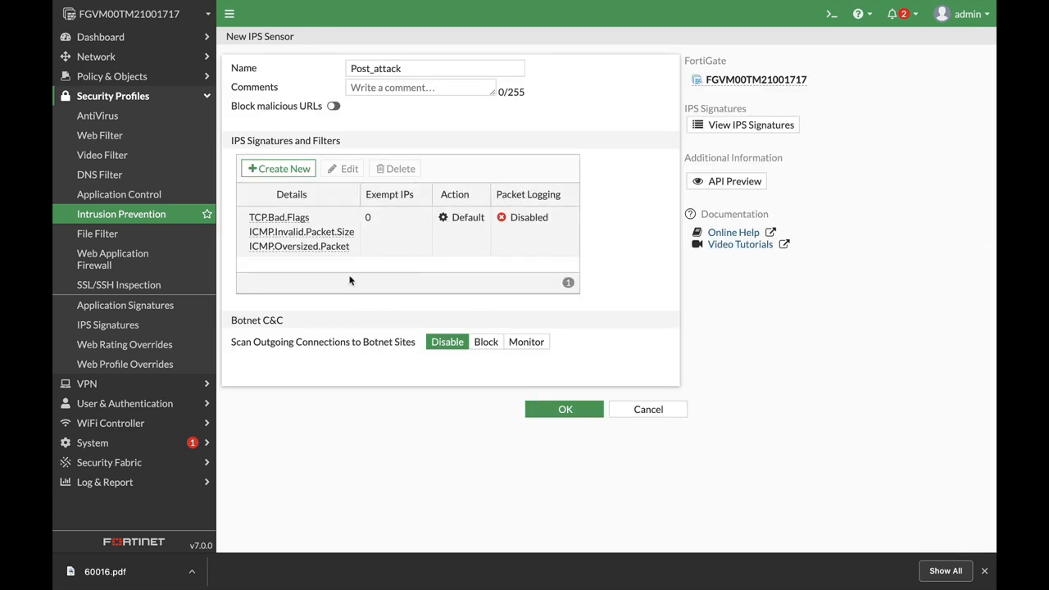
{"action": "mouse_move", "coordinate": [323, 282]}
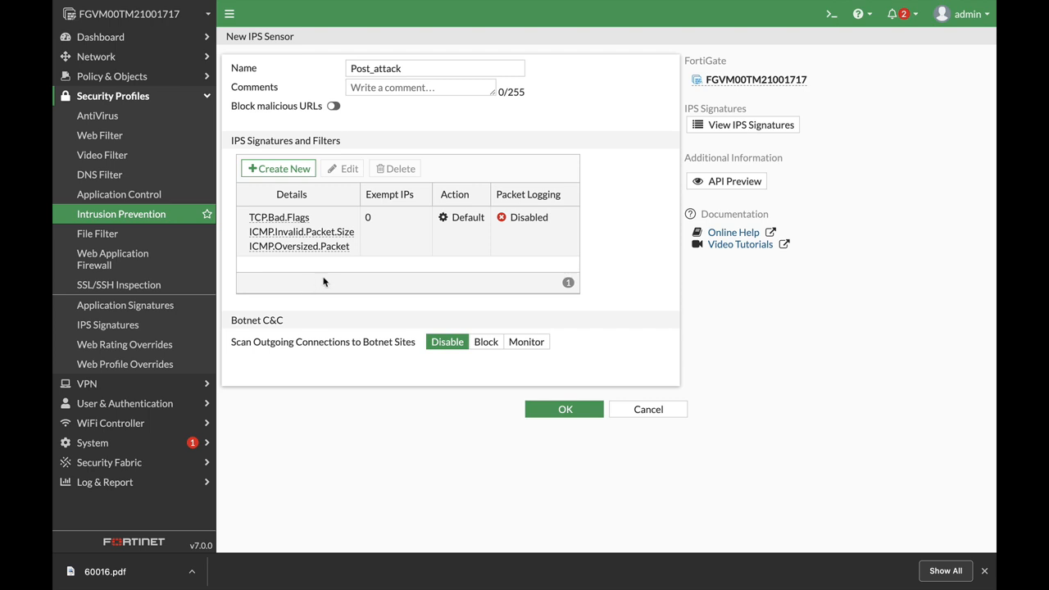
{"action": "mouse_move", "coordinate": [285, 316]}
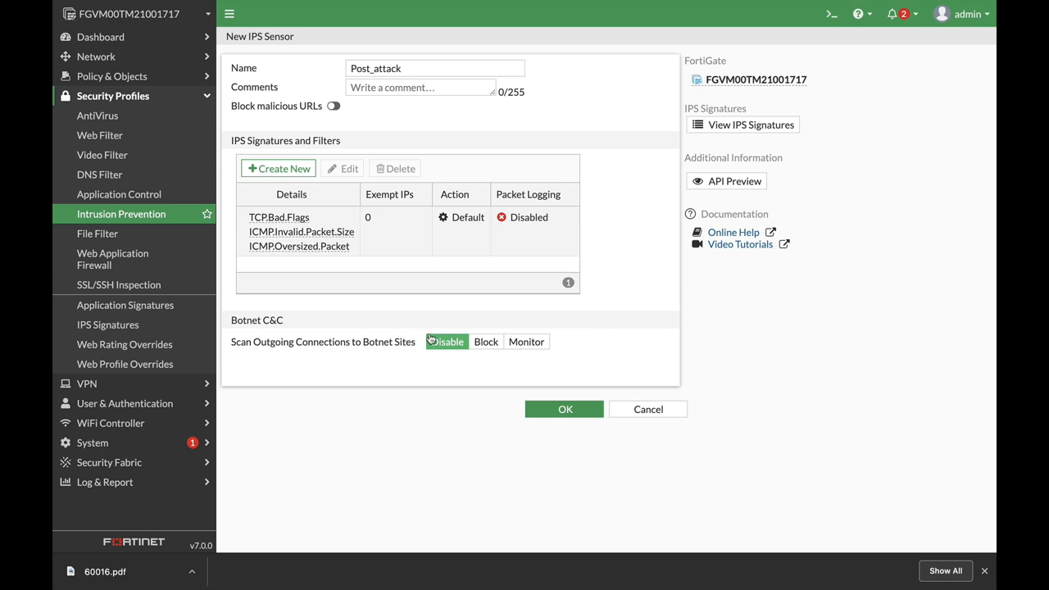
{"action": "left_click", "coordinate": [564, 410]}
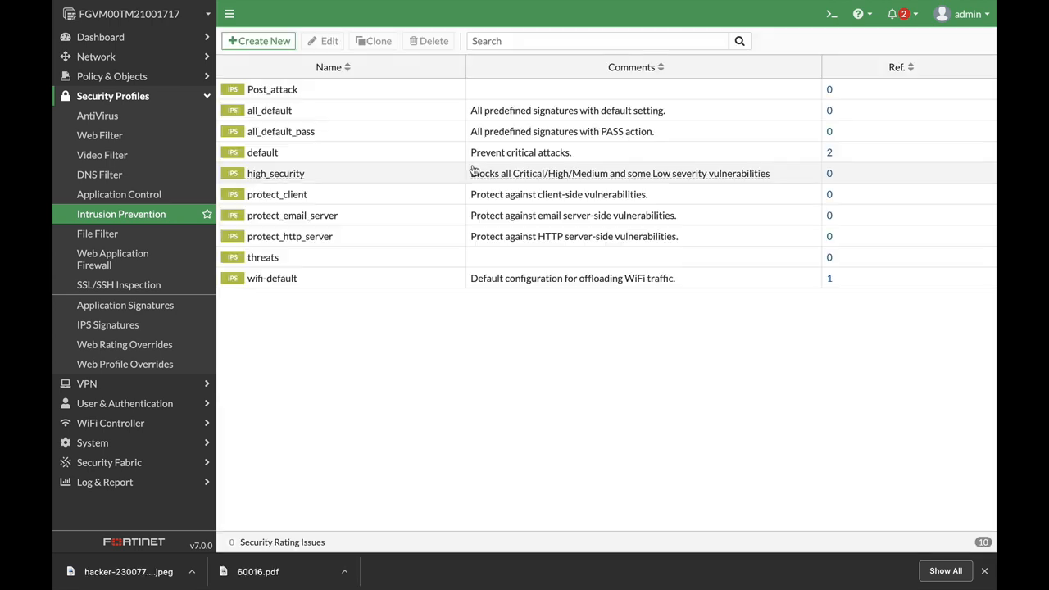
{"action": "left_click", "coordinate": [111, 77]}
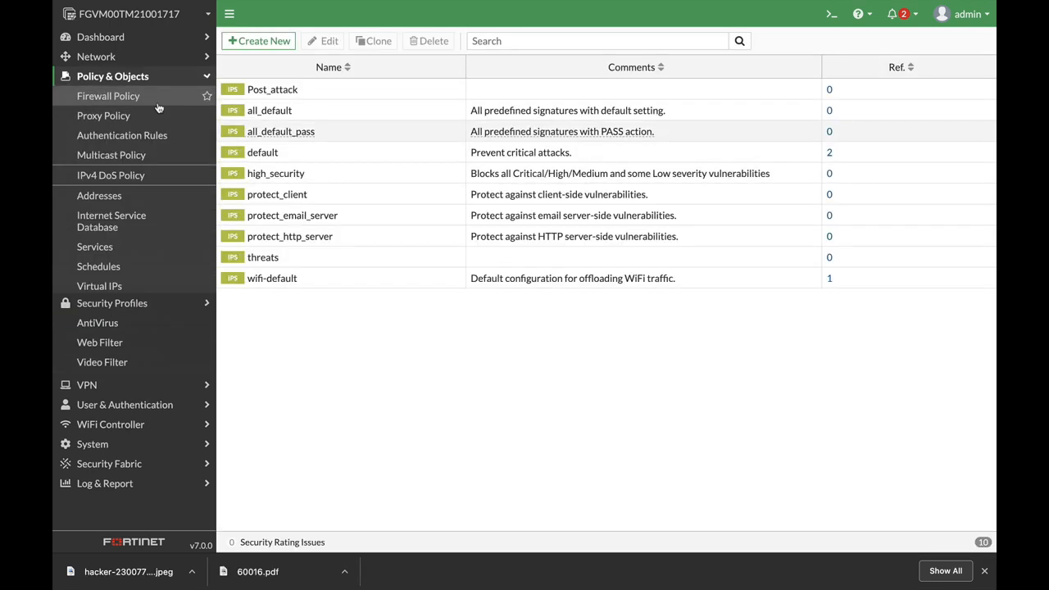
{"action": "left_click", "coordinate": [108, 95]}
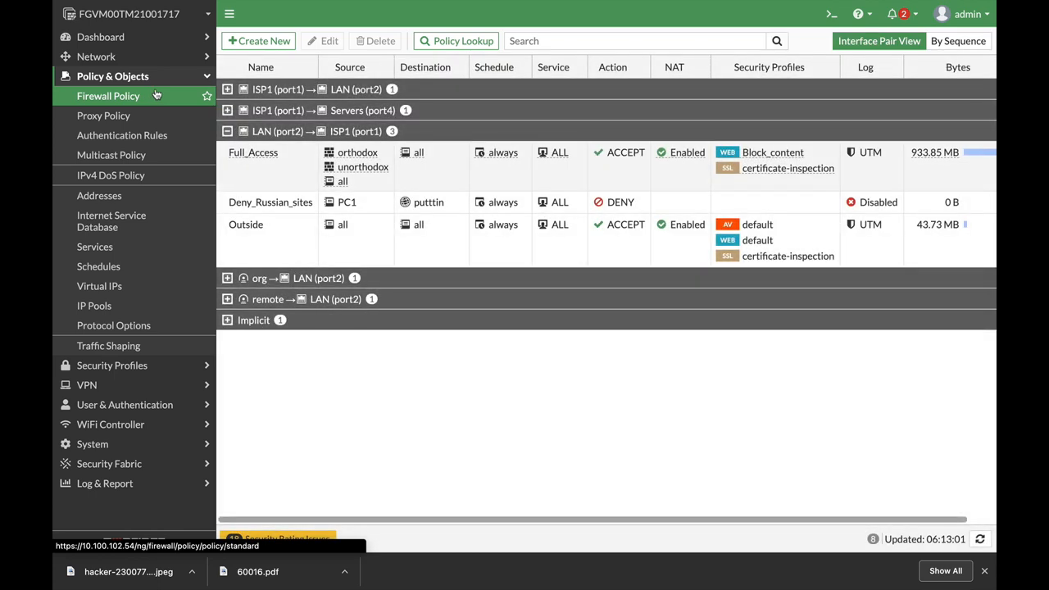